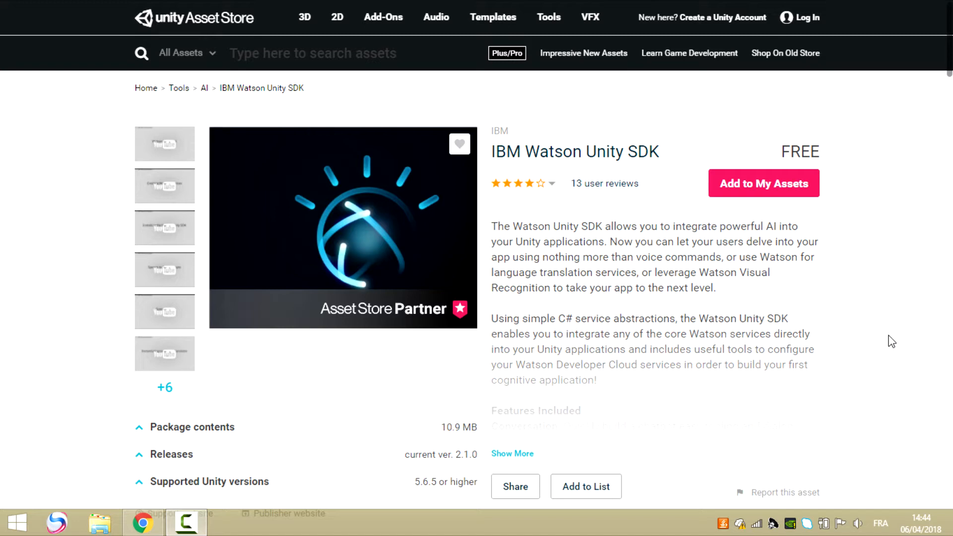
mouse_move(855, 378)
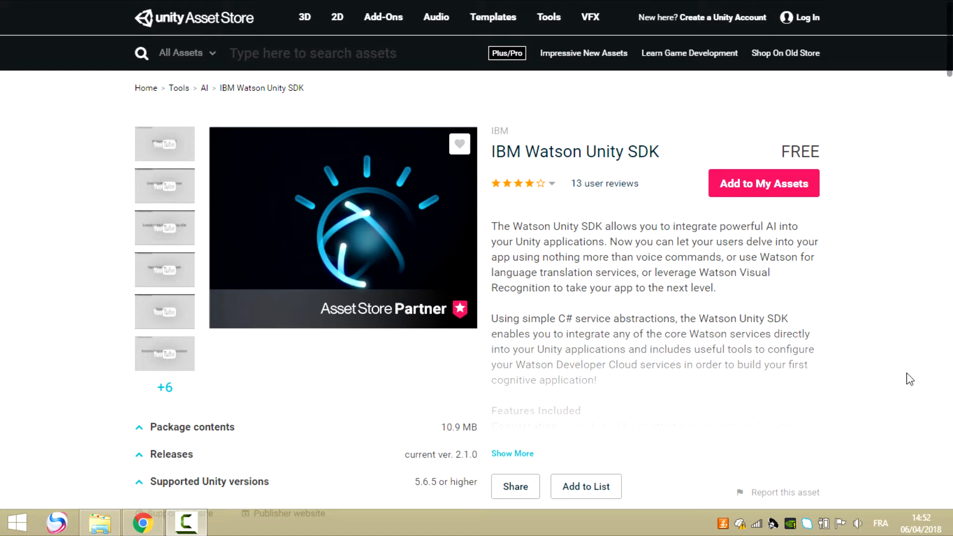
mouse_move(650, 387)
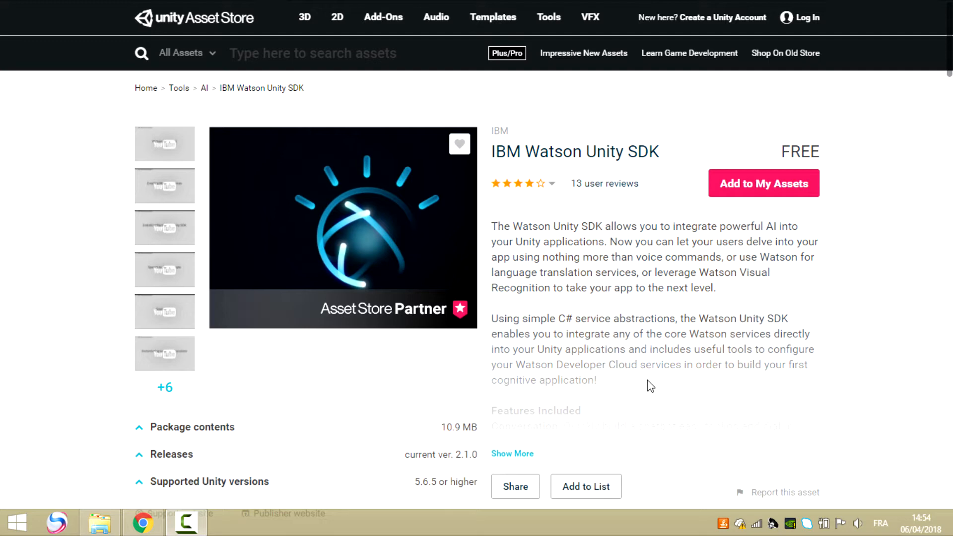
mouse_move(81, 276)
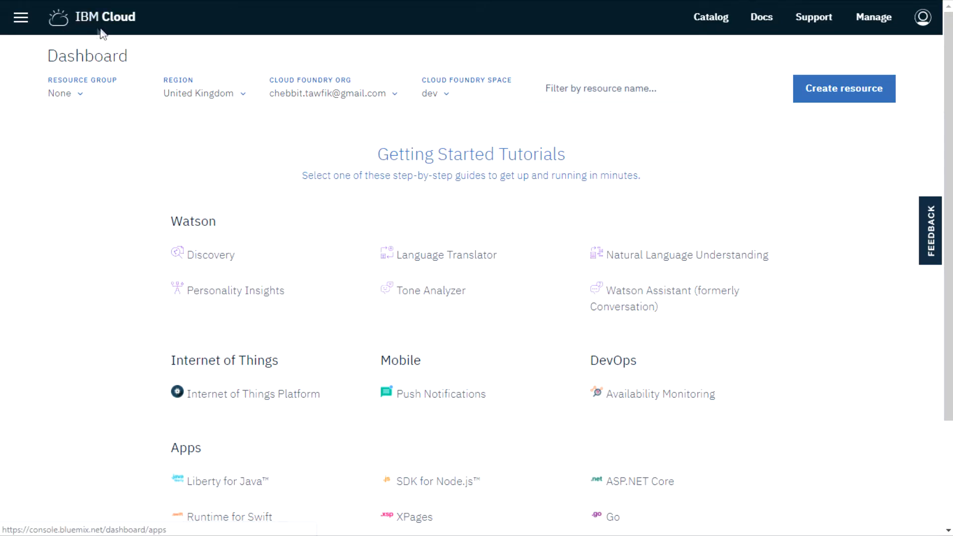
mouse_move(186, 28)
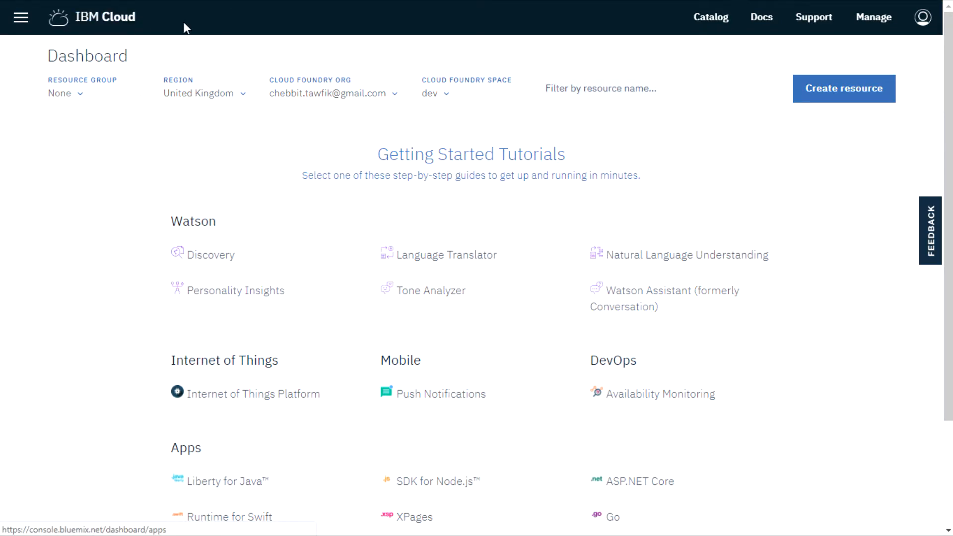
mouse_move(20, 17)
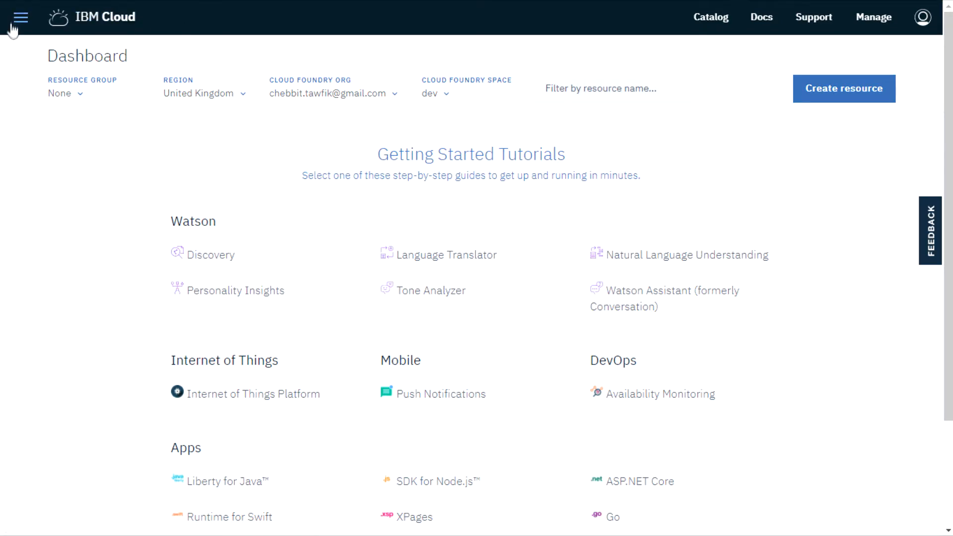
Open the IBM Cloud dashboard menu and go to the Watson overview page
left_click(20, 17)
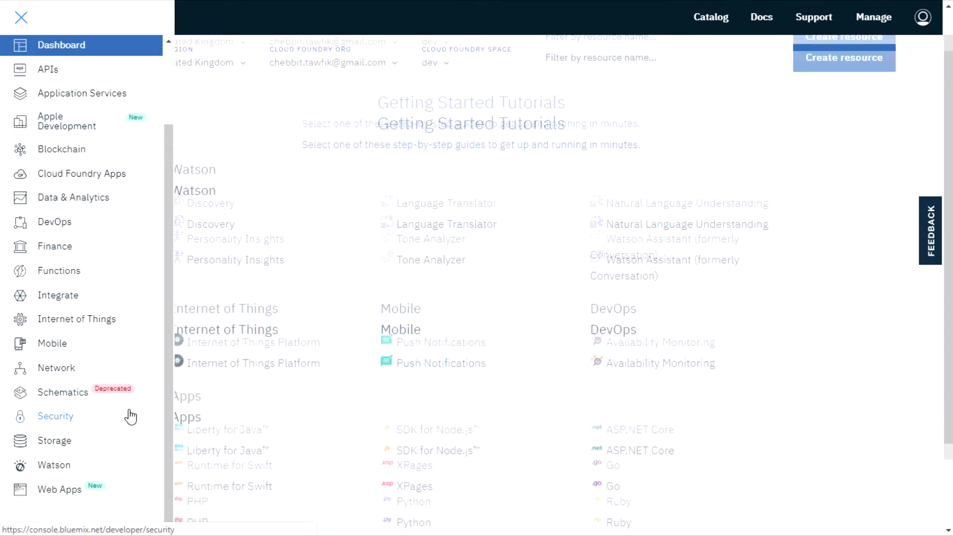
left_click(20, 16)
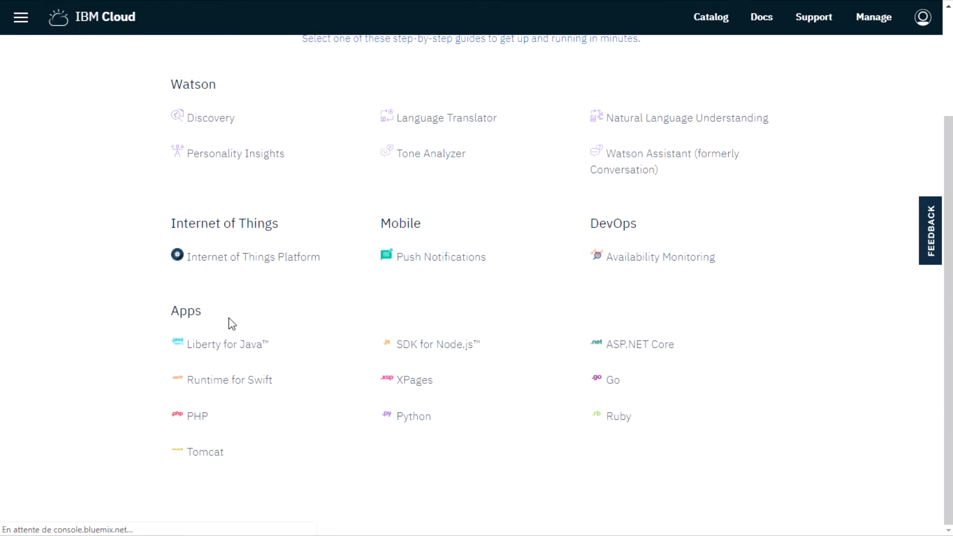
mouse_move(333, 292)
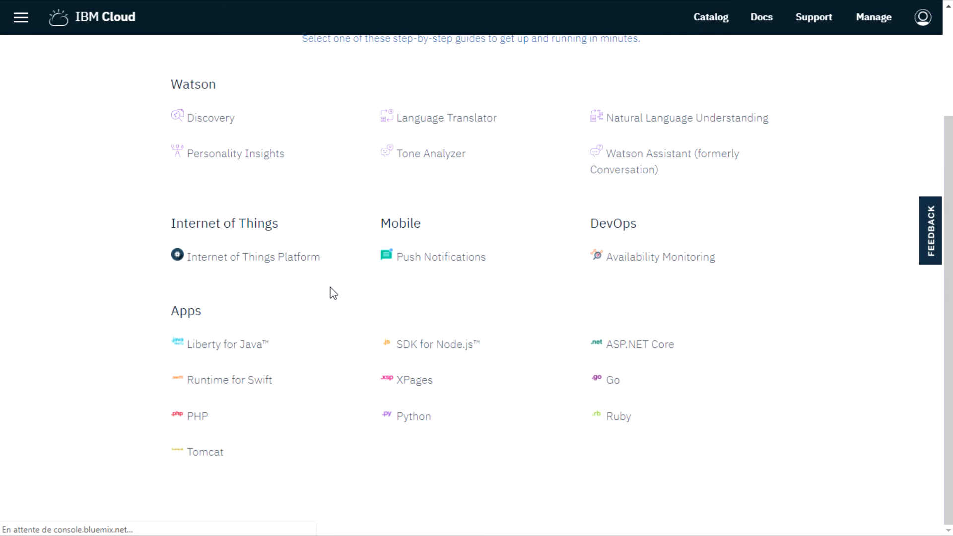
left_click(20, 17)
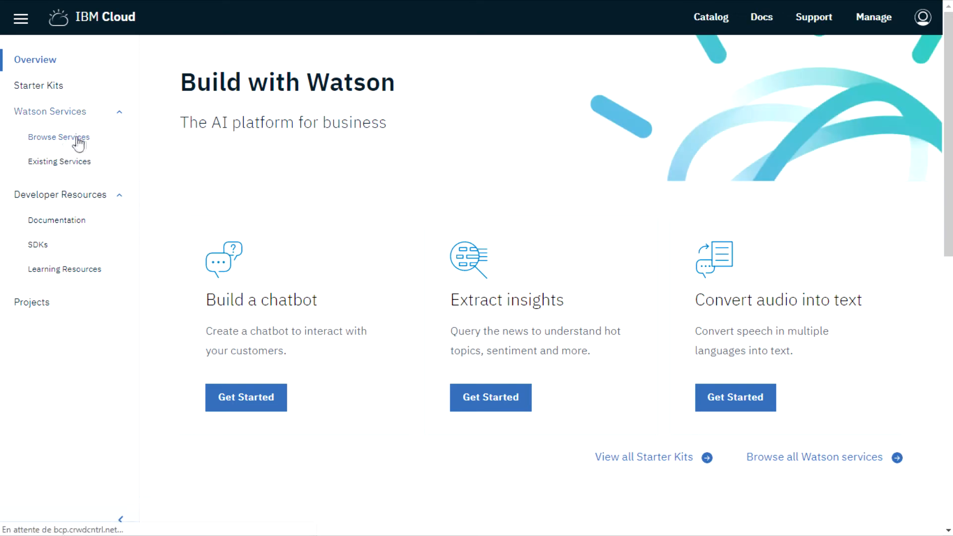
Browse the Watson services catalog, select Speech to Text, and add it to a new project
left_click(59, 137)
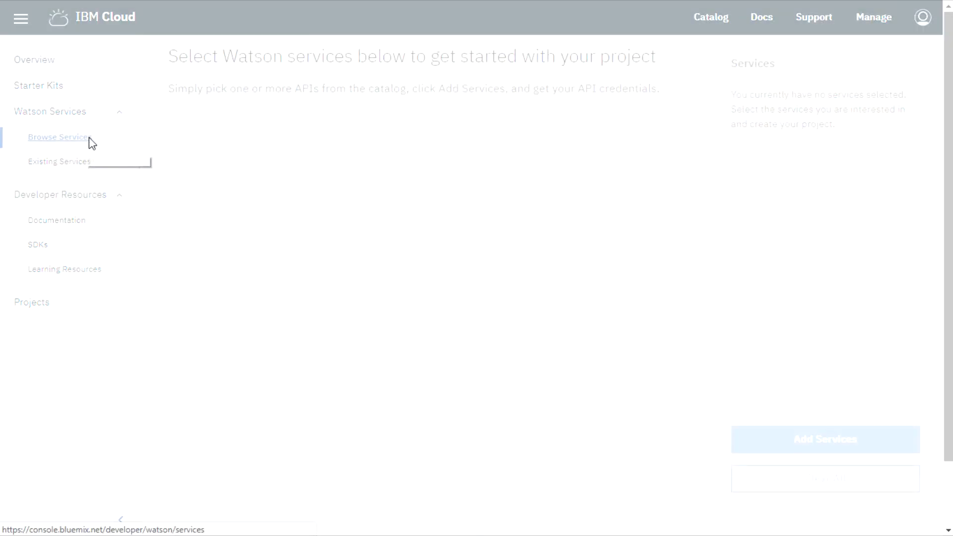
left_click(59, 137)
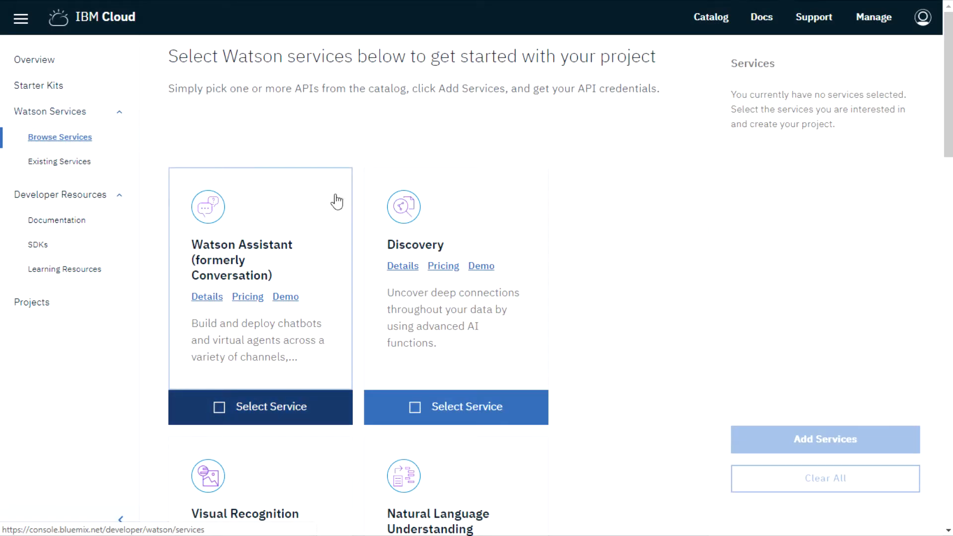
mouse_move(297, 280)
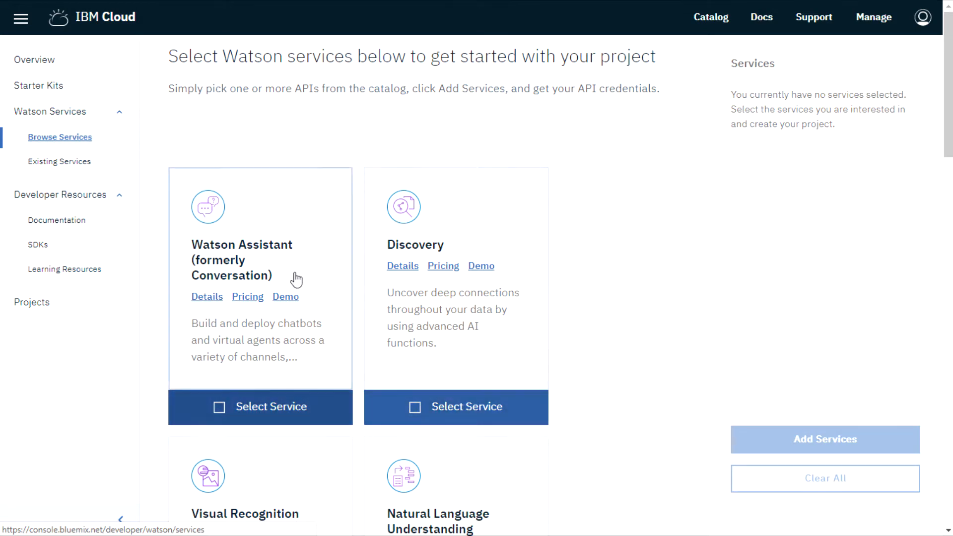
scroll("down", 3)
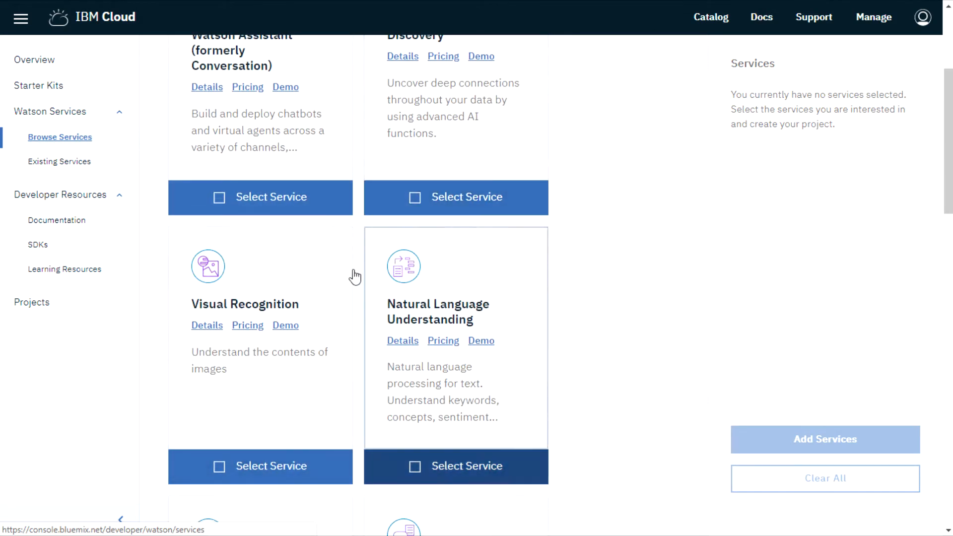
scroll("down", 3)
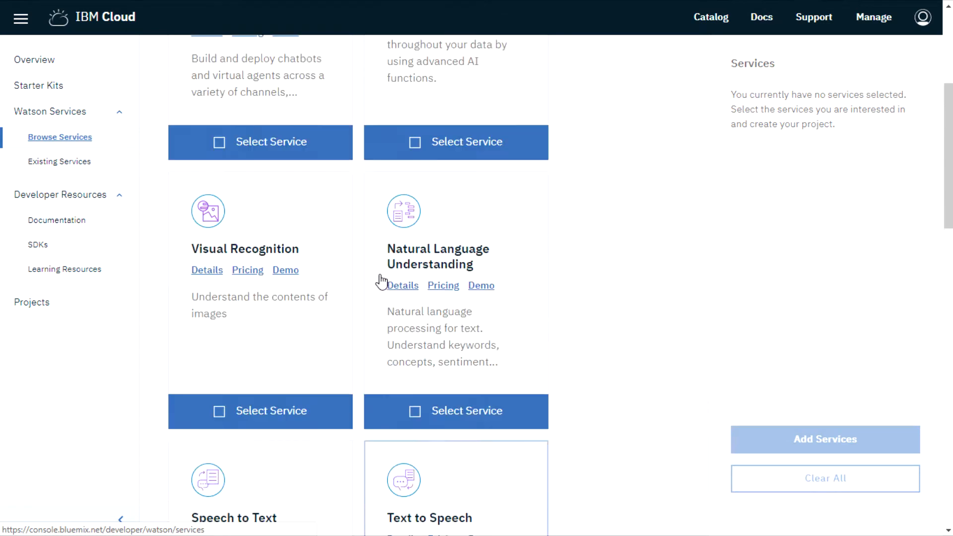
scroll("up", 3)
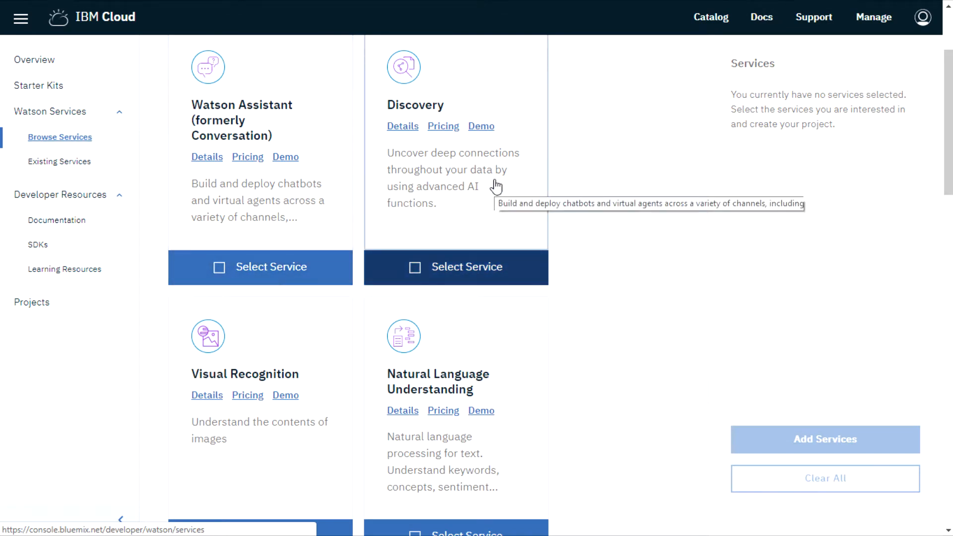
scroll("down", 3)
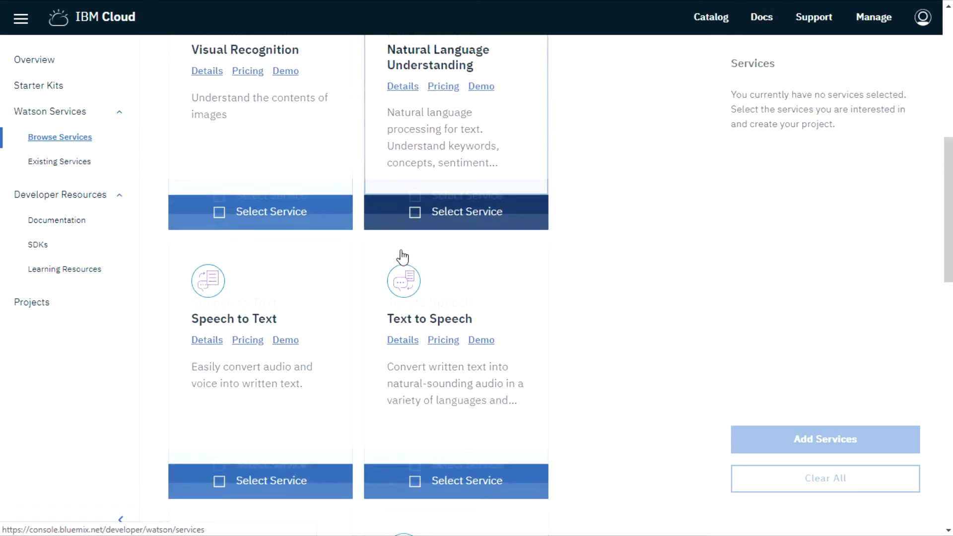
scroll("down", 3)
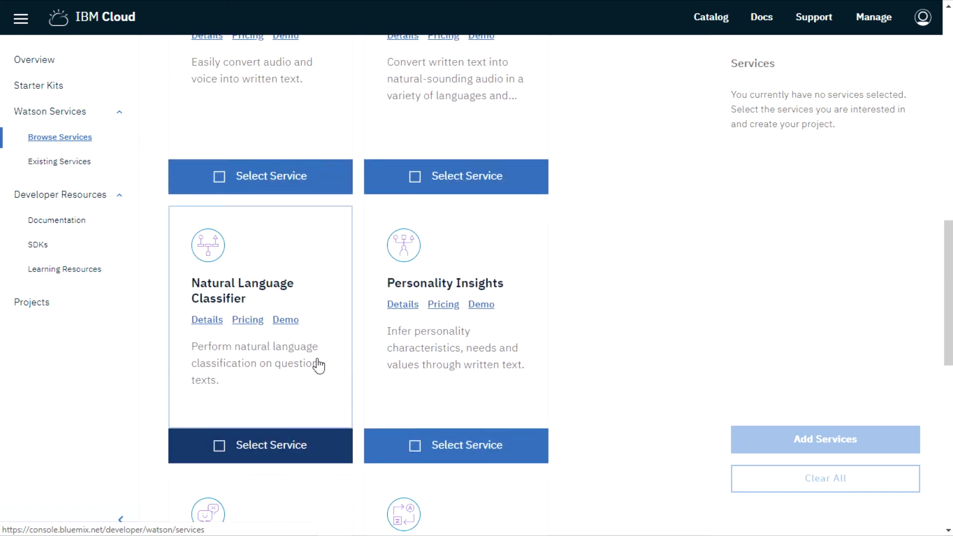
scroll("up", 3)
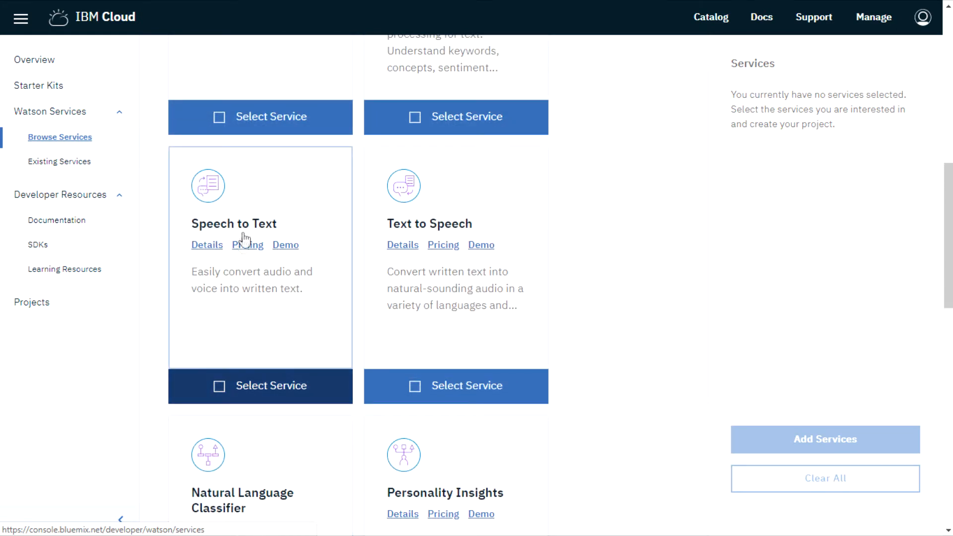
left_click(259, 387)
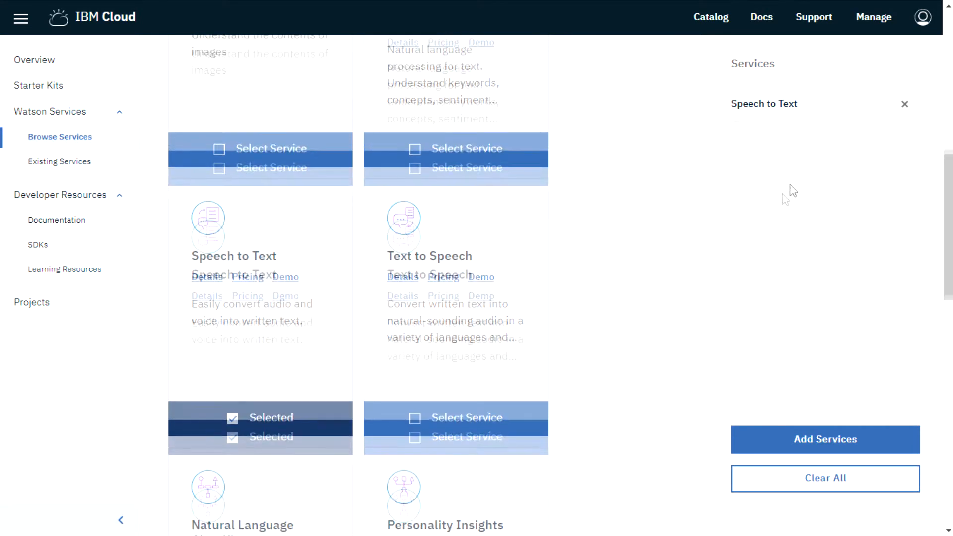
left_click(825, 439)
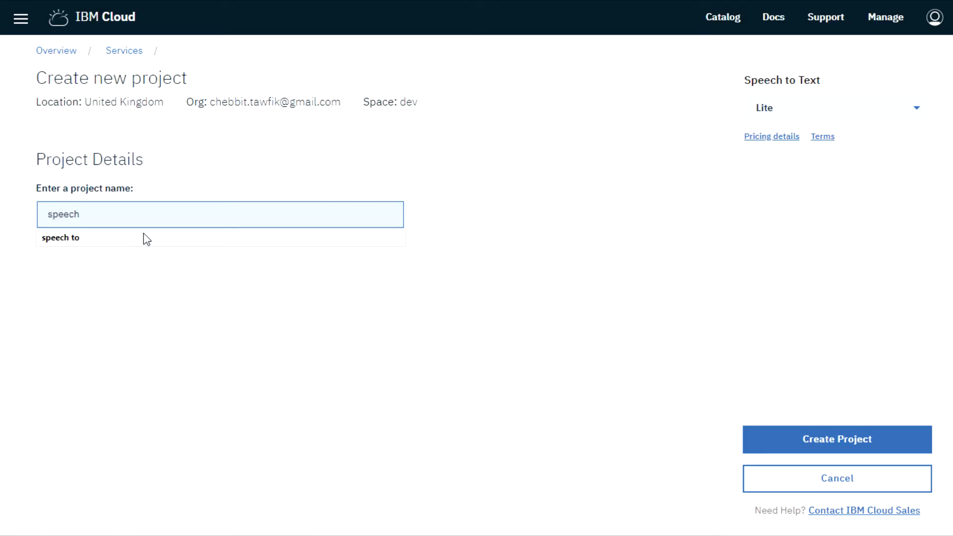
Name the new project 'speech-unity-sdk-tutorial'
type("-")
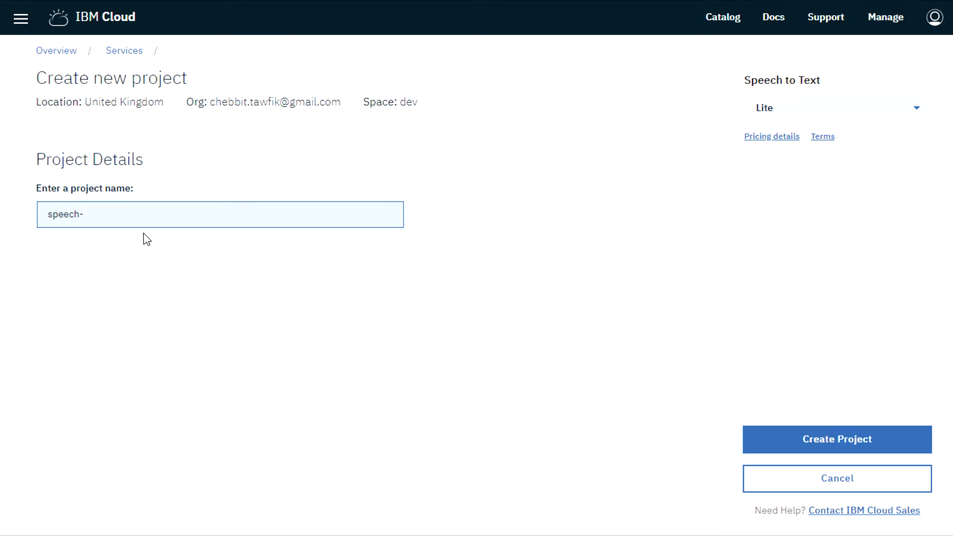
type("unity")
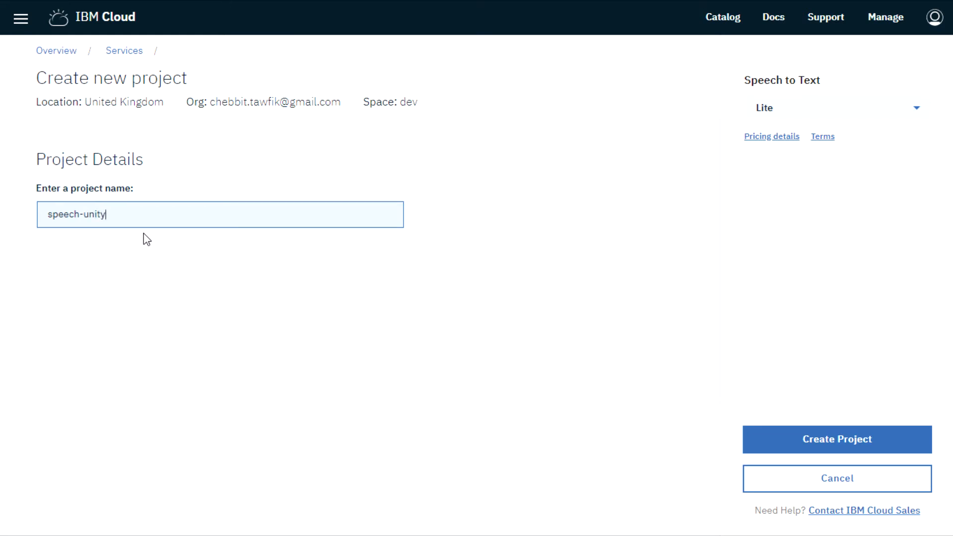
type("-skd")
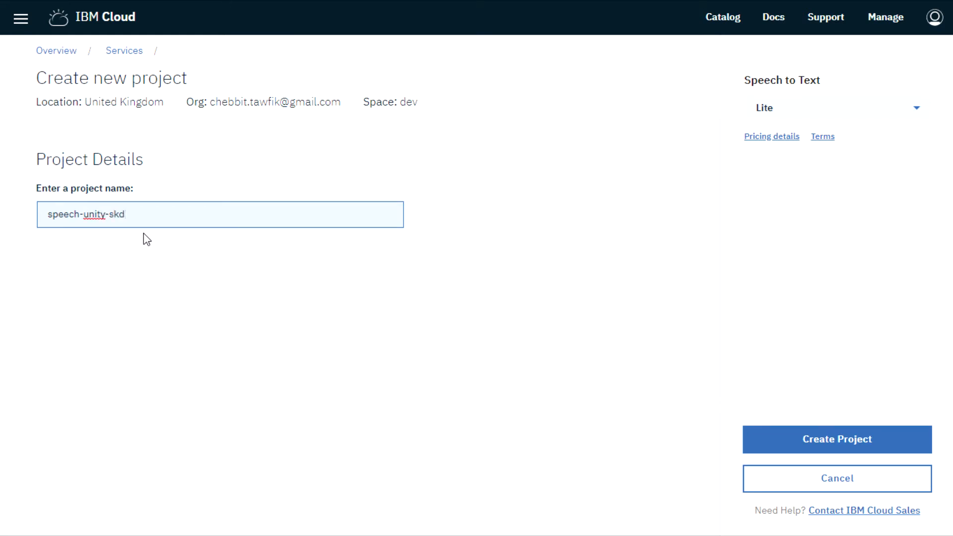
type("sdk")
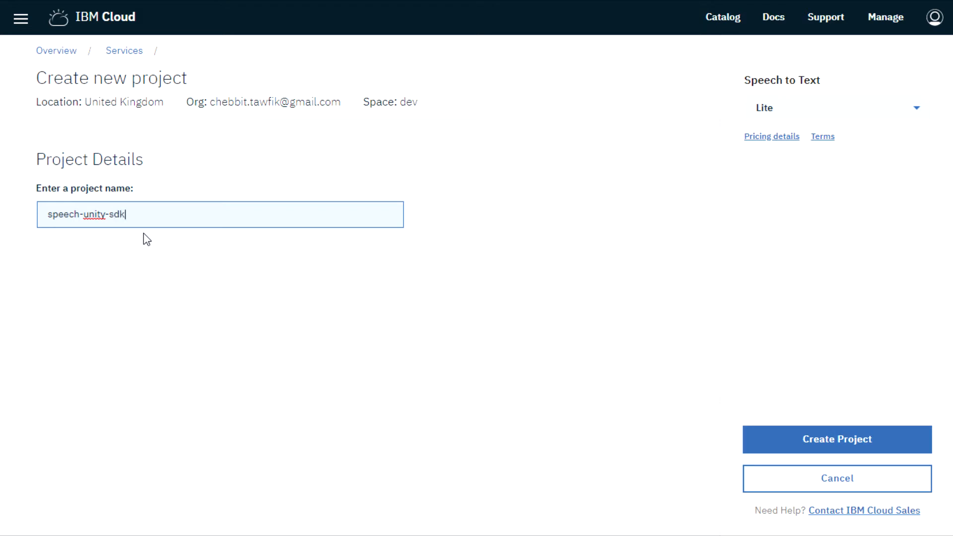
type("-tuto")
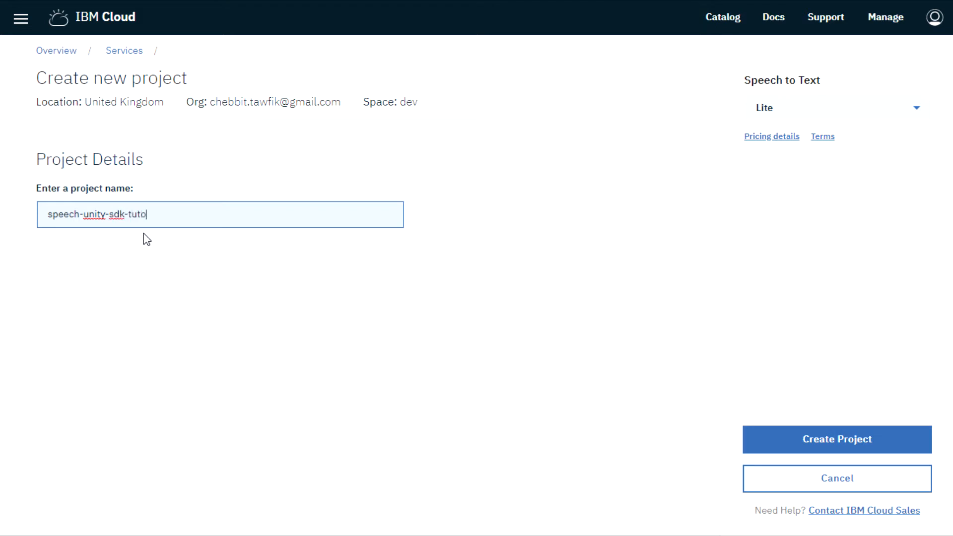
type("rial")
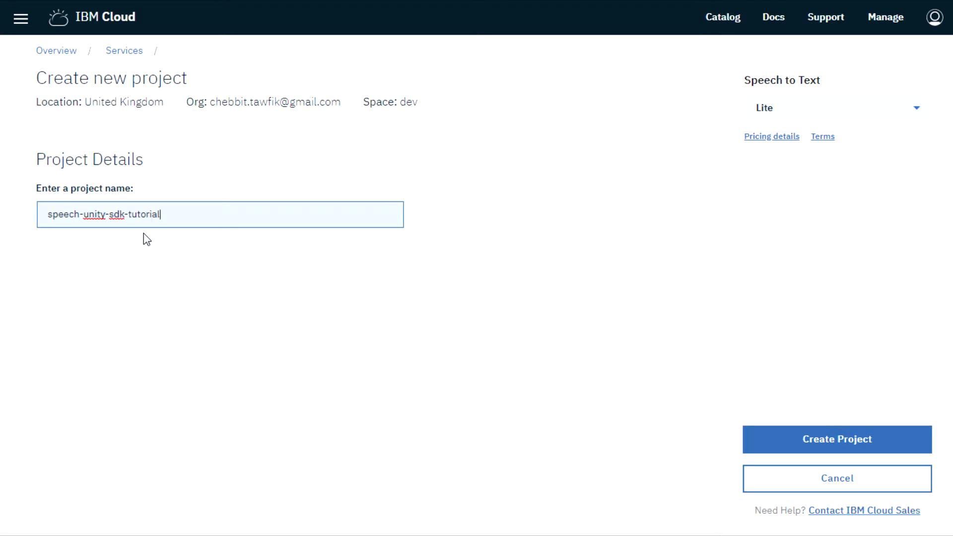
mouse_move(690, 385)
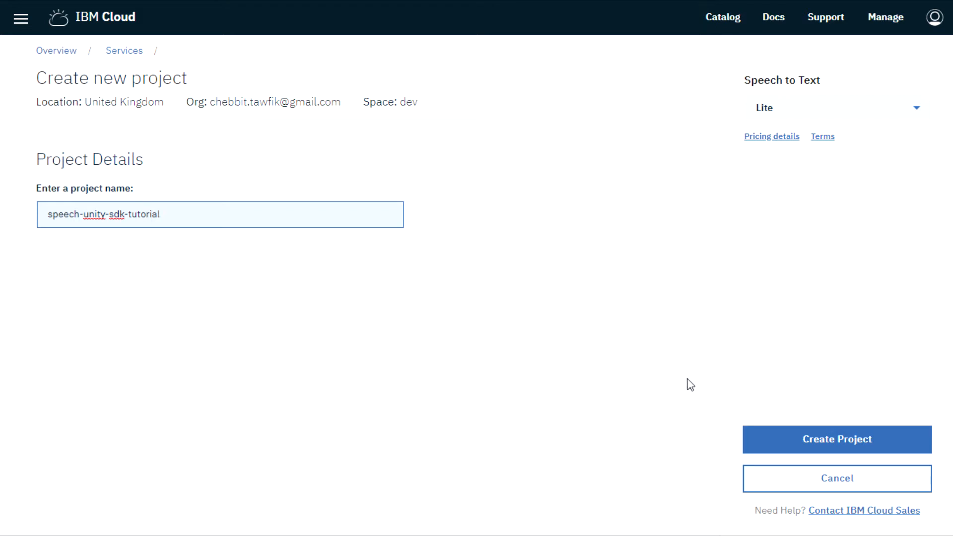
Keep the Lite Speech to Text plan and create the project
left_click(836, 108)
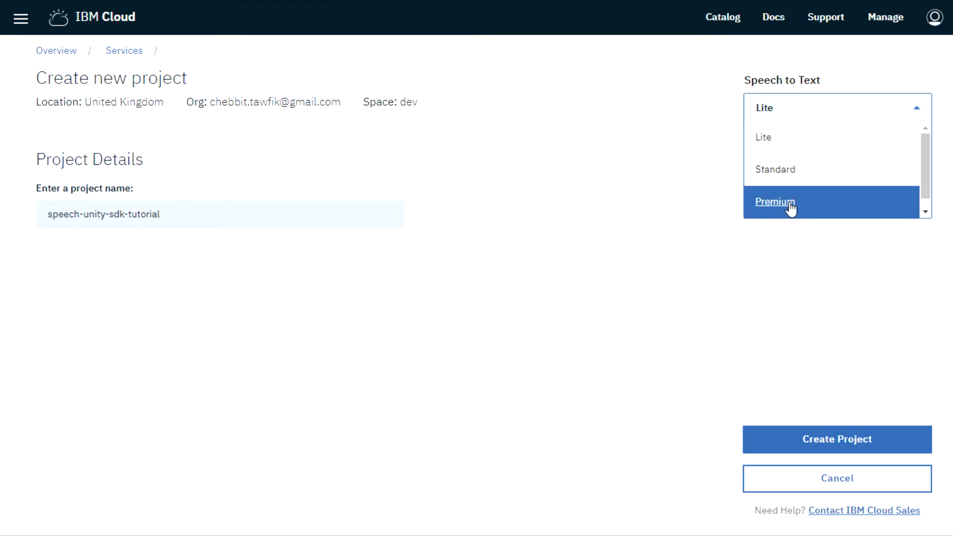
mouse_move(805, 184)
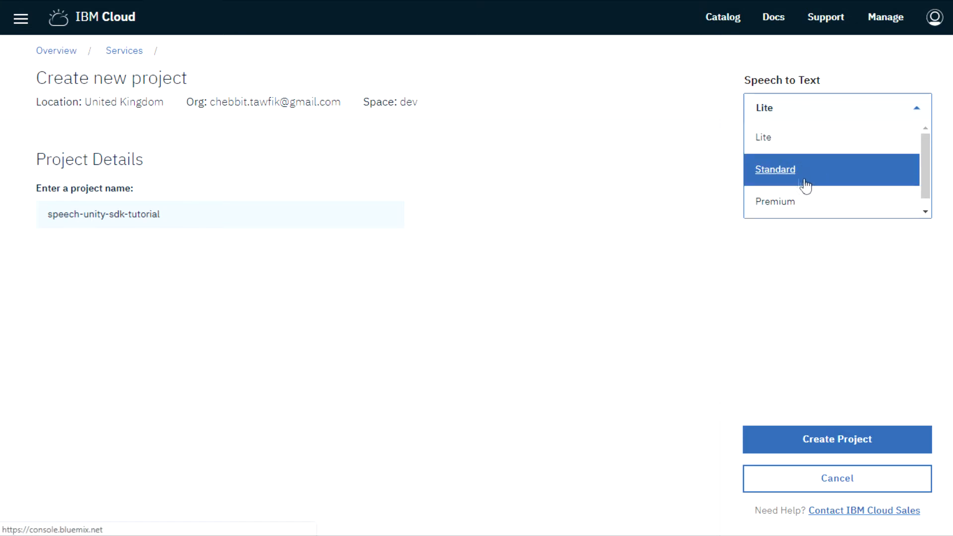
left_click(763, 137)
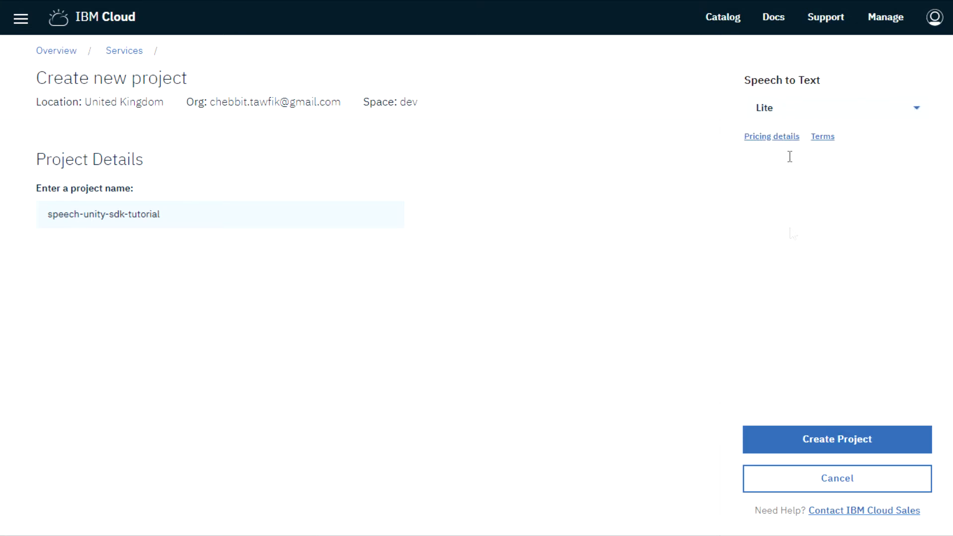
left_click(836, 439)
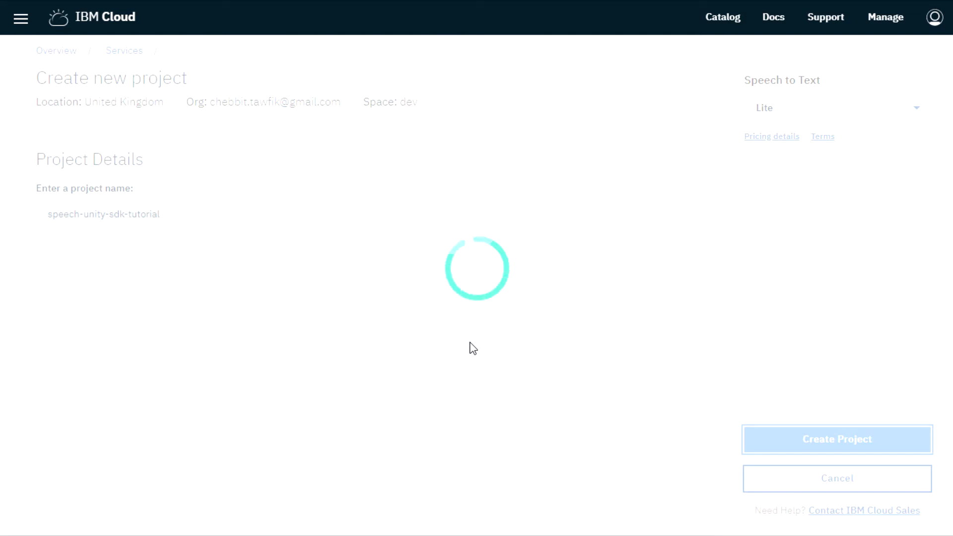
Confirm creation and view the project's Lite Speech to Text credentials
left_click(837, 439)
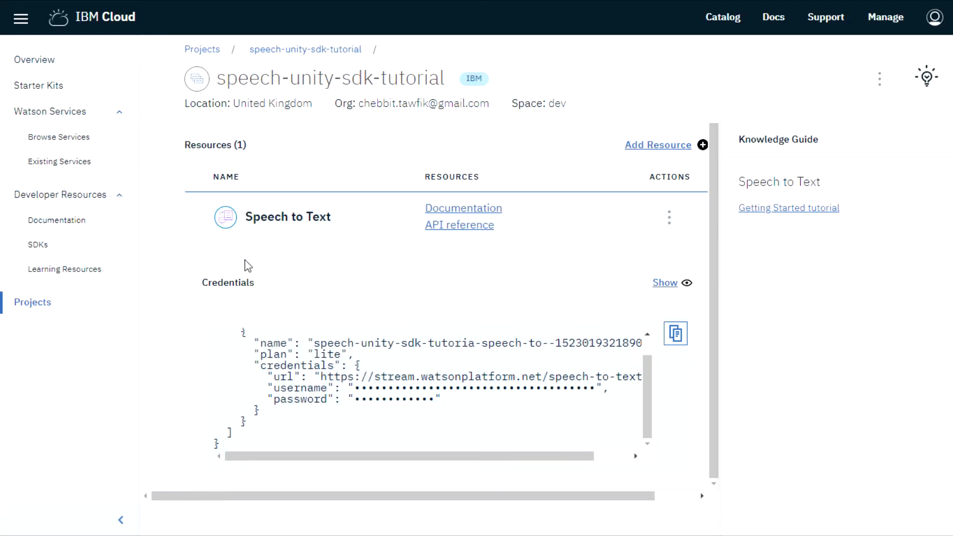
mouse_move(334, 310)
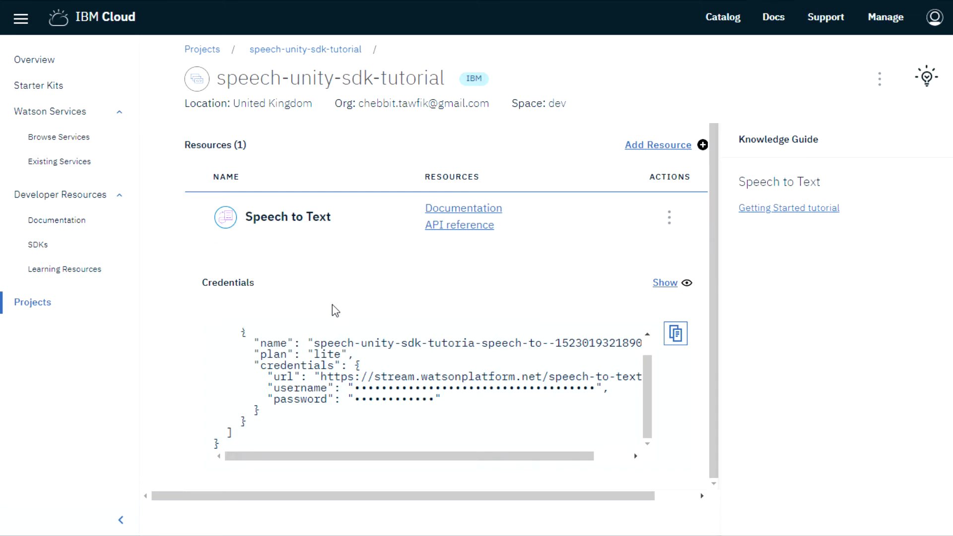
mouse_move(428, 225)
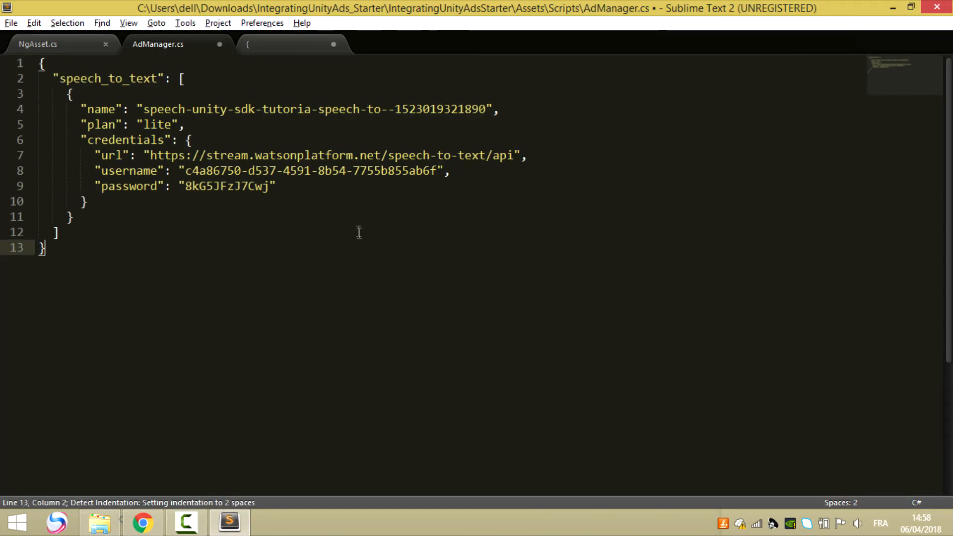
mouse_move(250, 460)
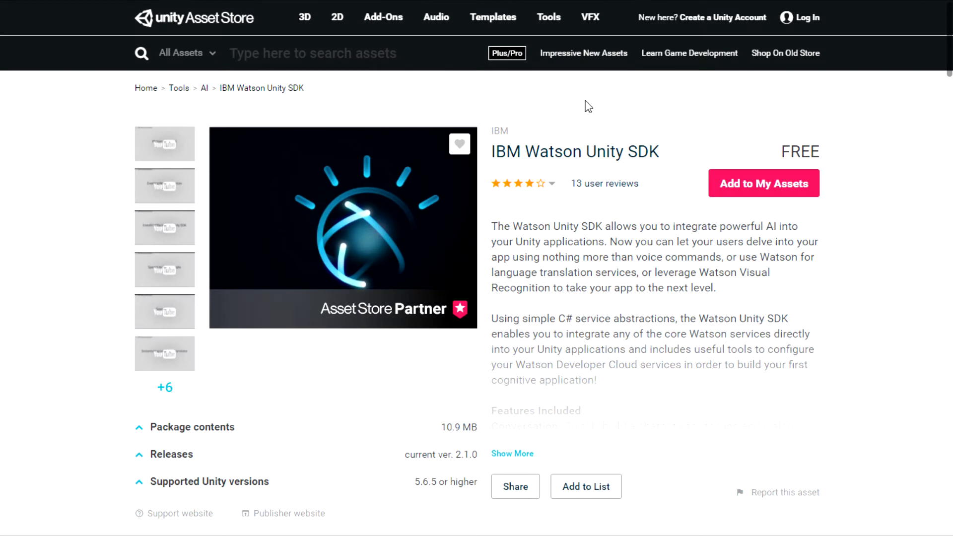
mouse_move(731, 161)
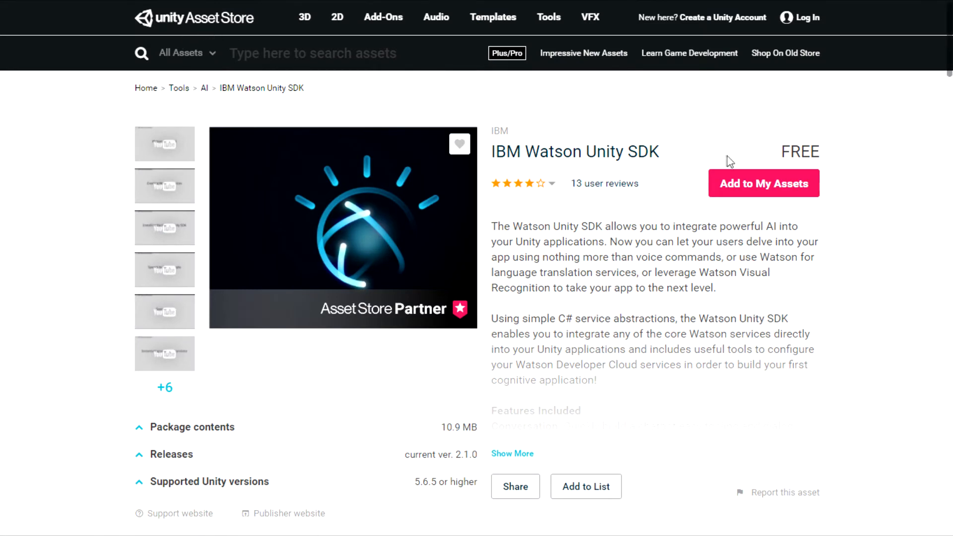
mouse_move(600, 156)
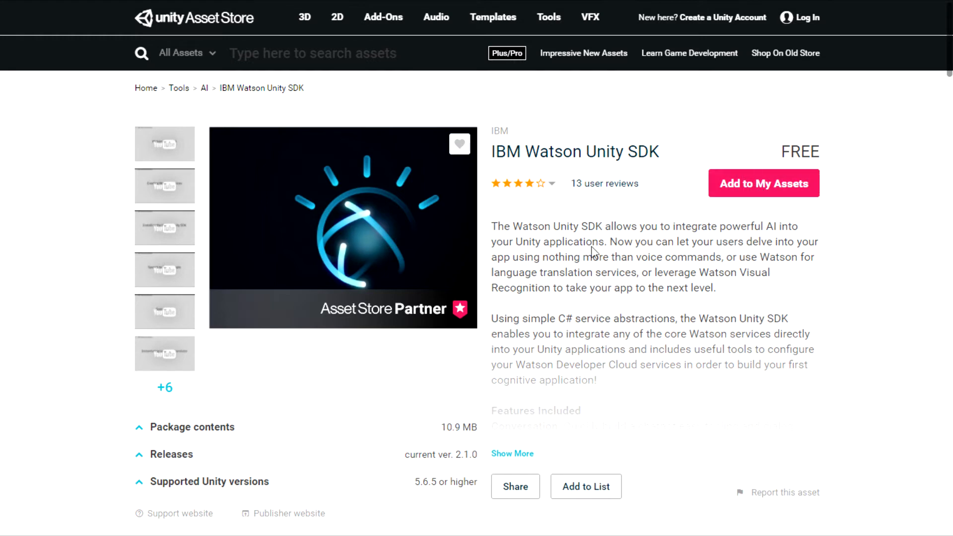
mouse_move(761, 178)
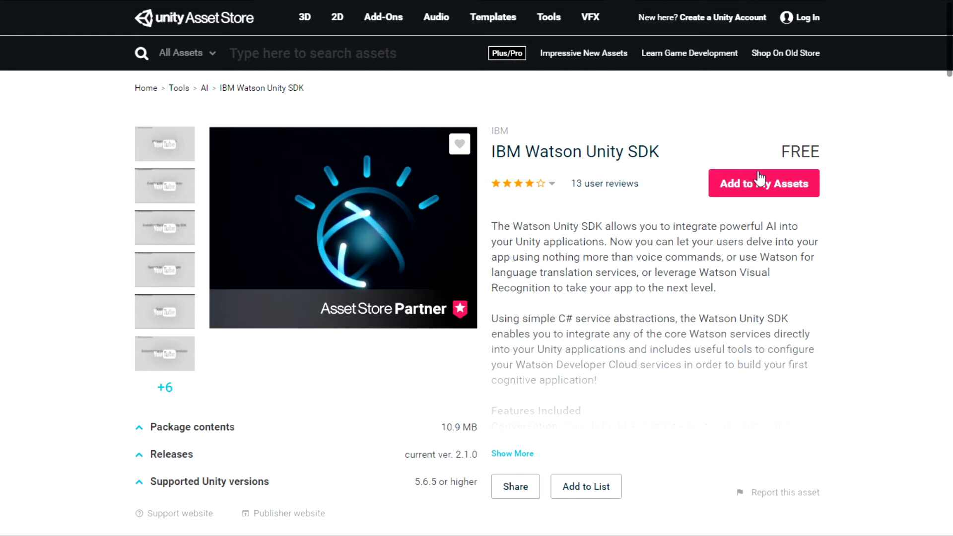
mouse_move(690, 236)
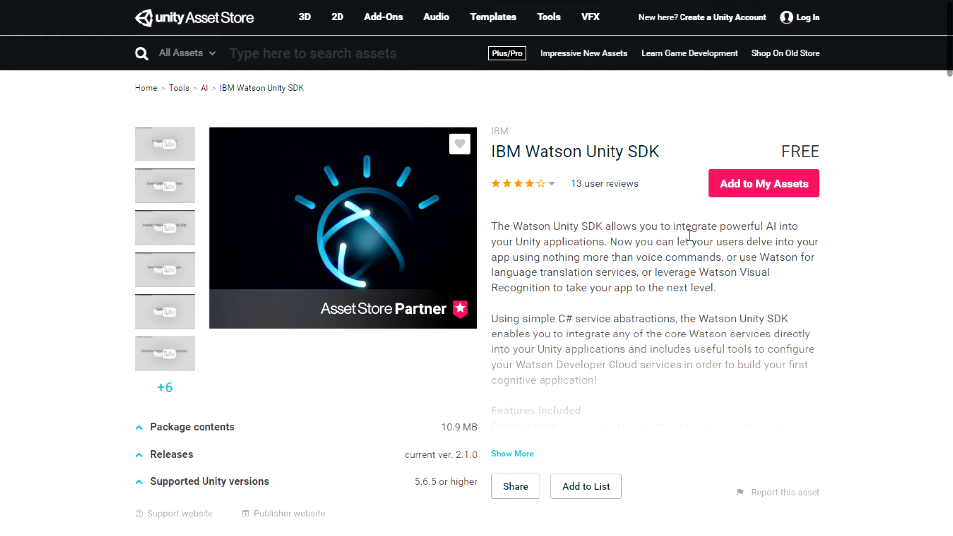
left_click(273, 521)
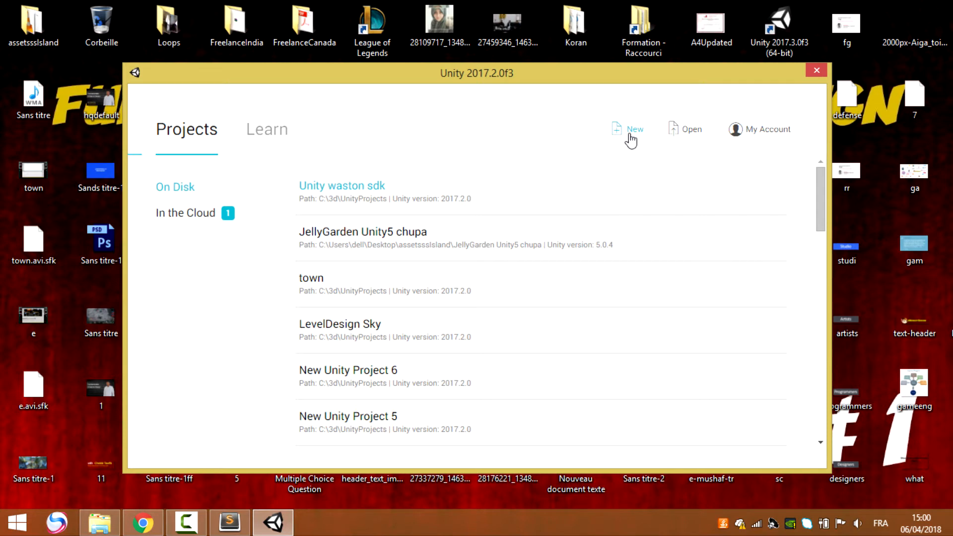
Start a new 3D project in Unity Hub named wUnity-SDK
left_click(635, 129)
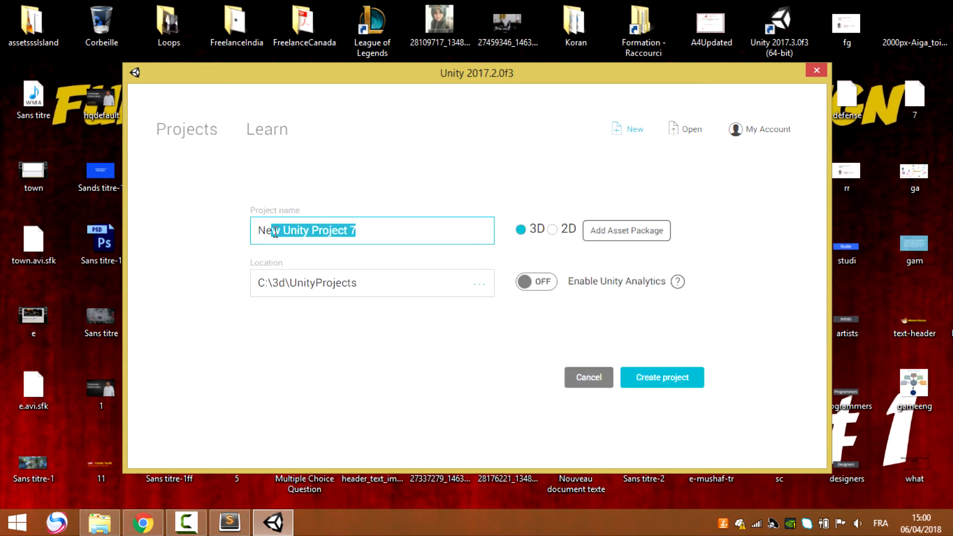
type("U")
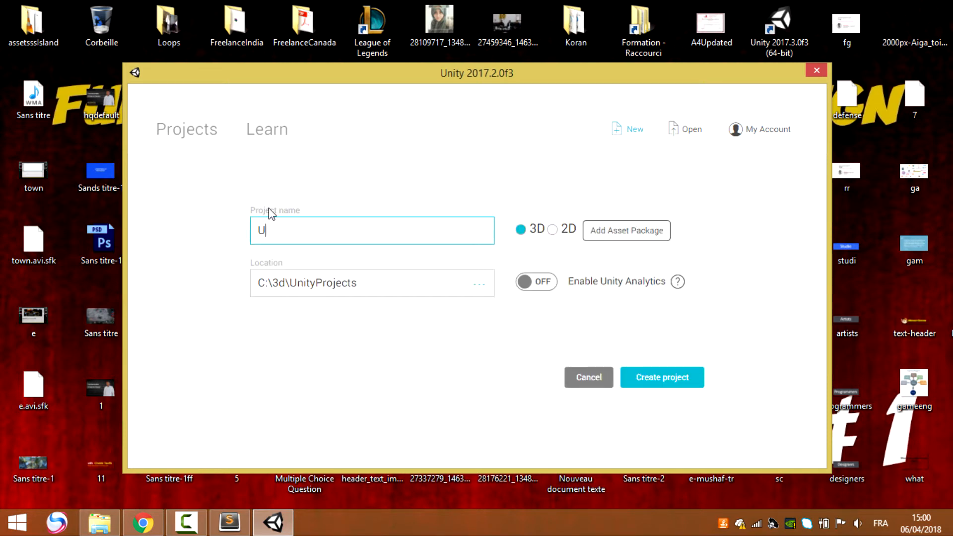
type("nity")
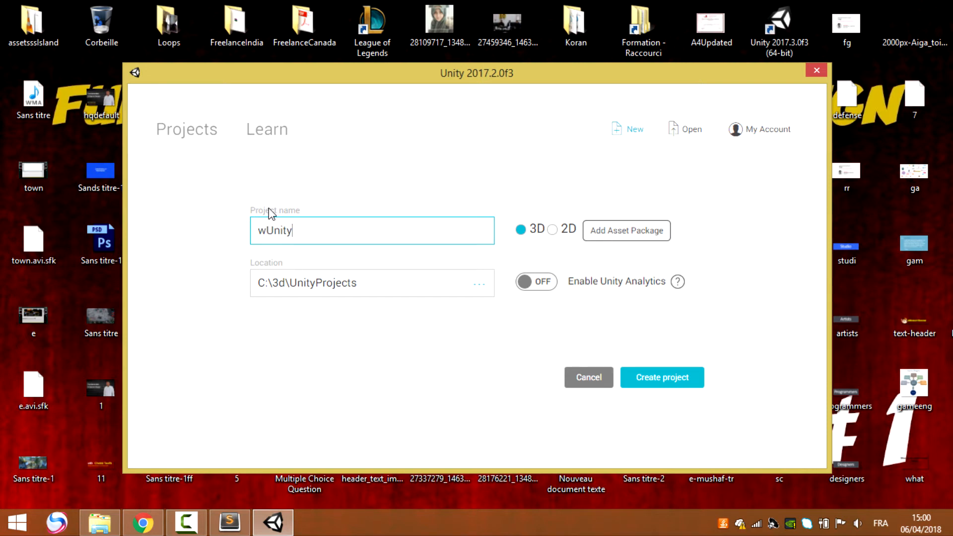
type("-S")
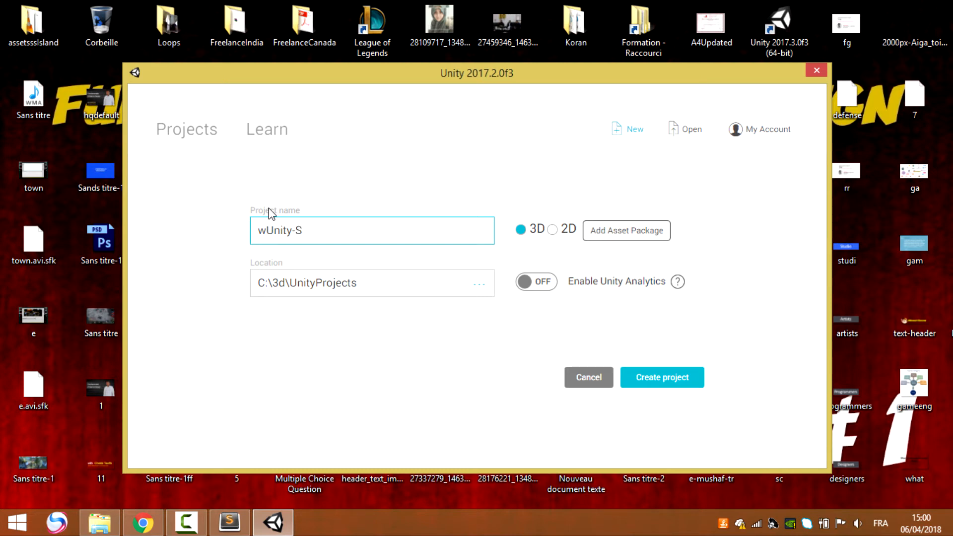
type("DK")
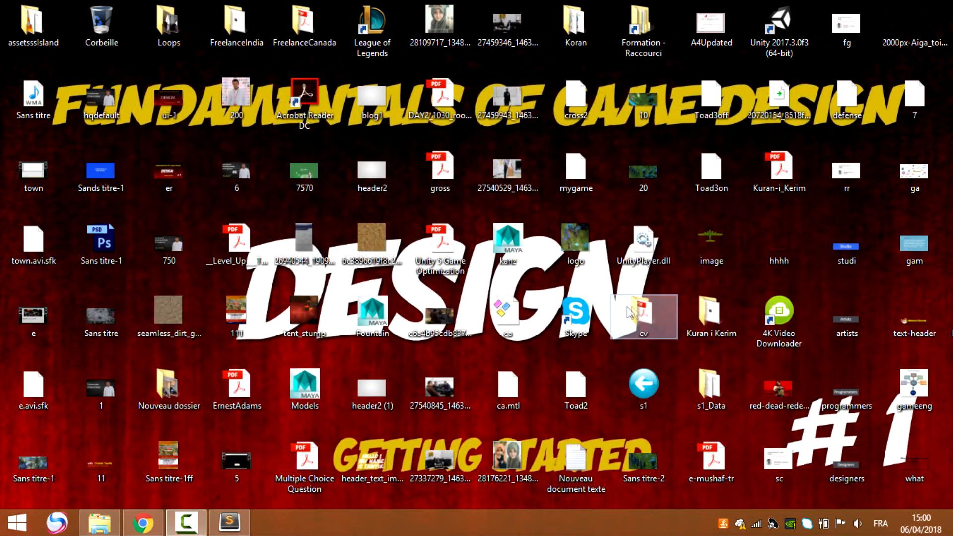
mouse_move(631, 313)
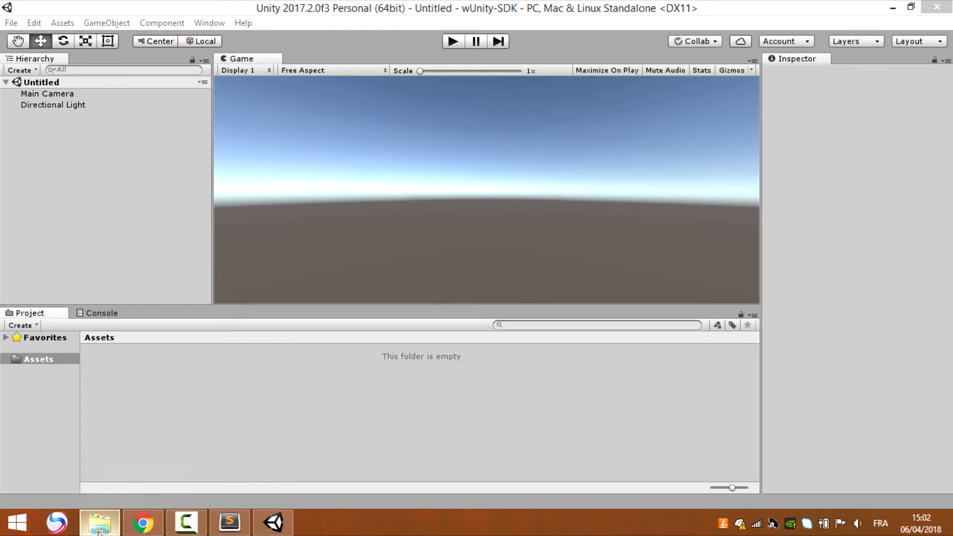
Drag the unity-sdk-develop folder from Downloads into the project's Assets
left_click(99, 522)
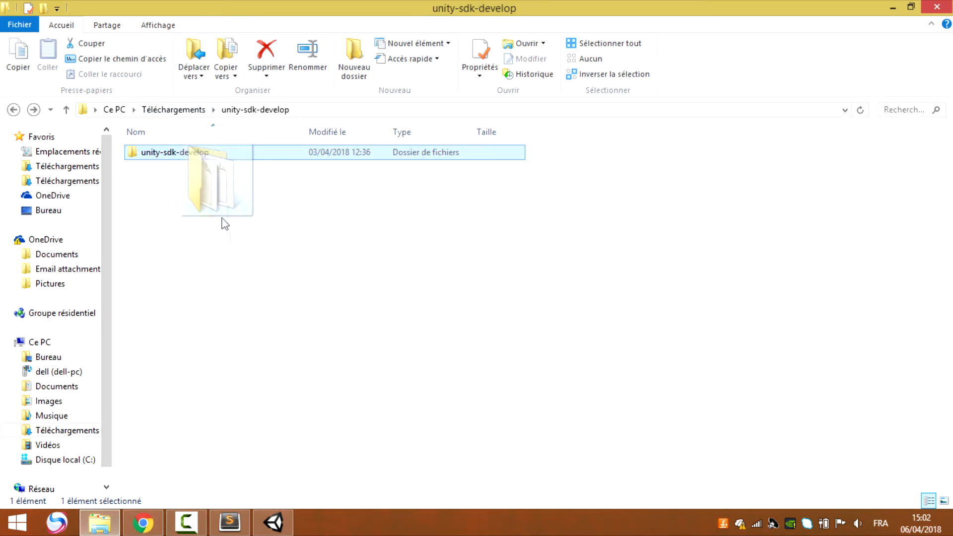
left_click(272, 522)
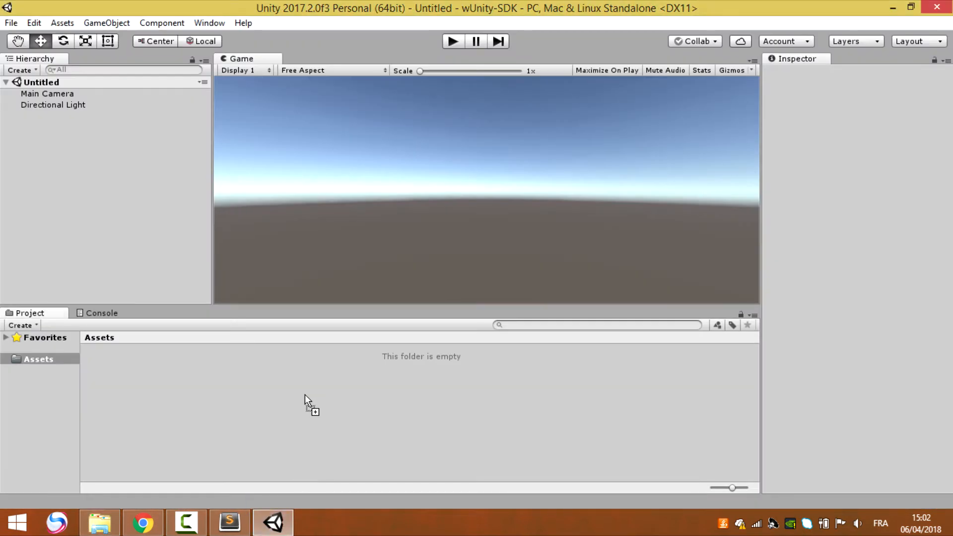
mouse_move(307, 400)
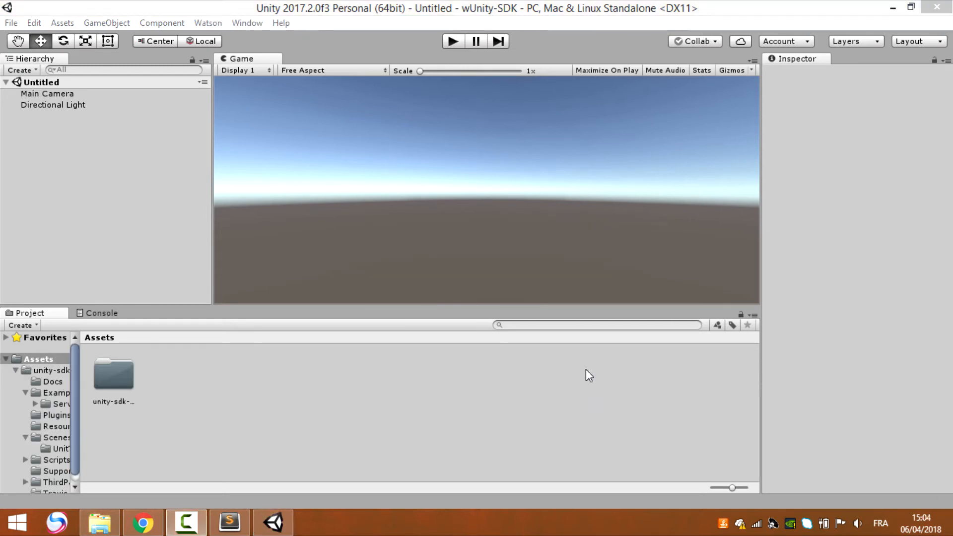
Open unity-sdk-develop > Examples > ExampleStreaming scene and select the ExampleStreaming object
left_click(114, 373)
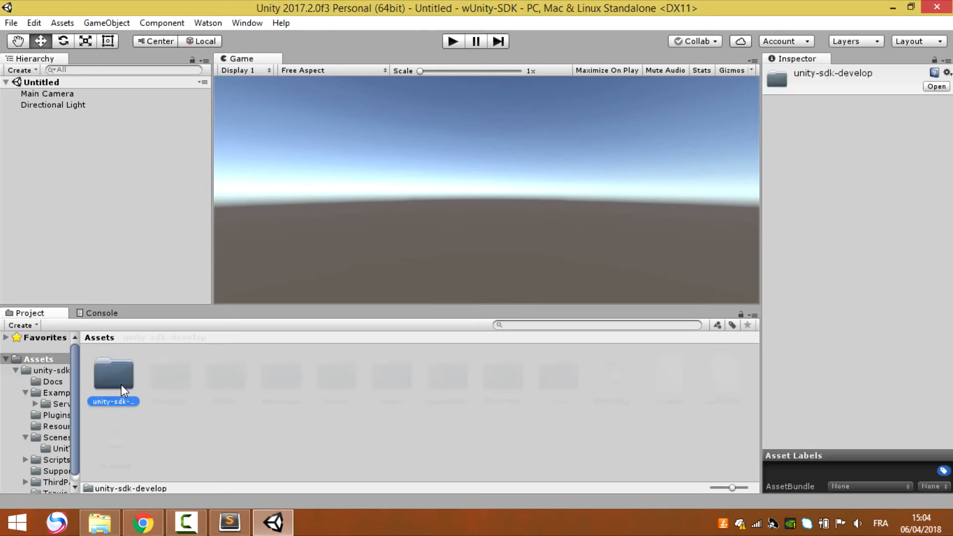
double_click(113, 374)
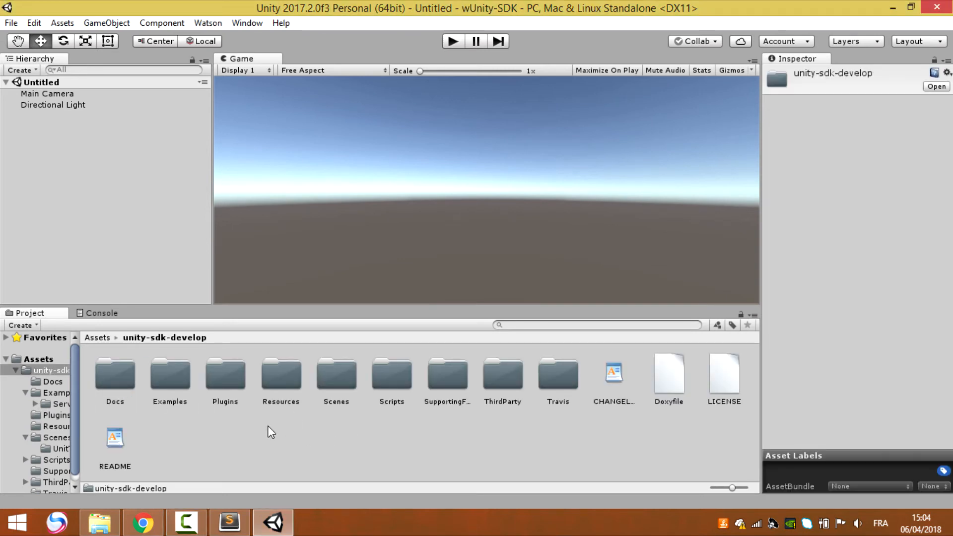
left_click(170, 374)
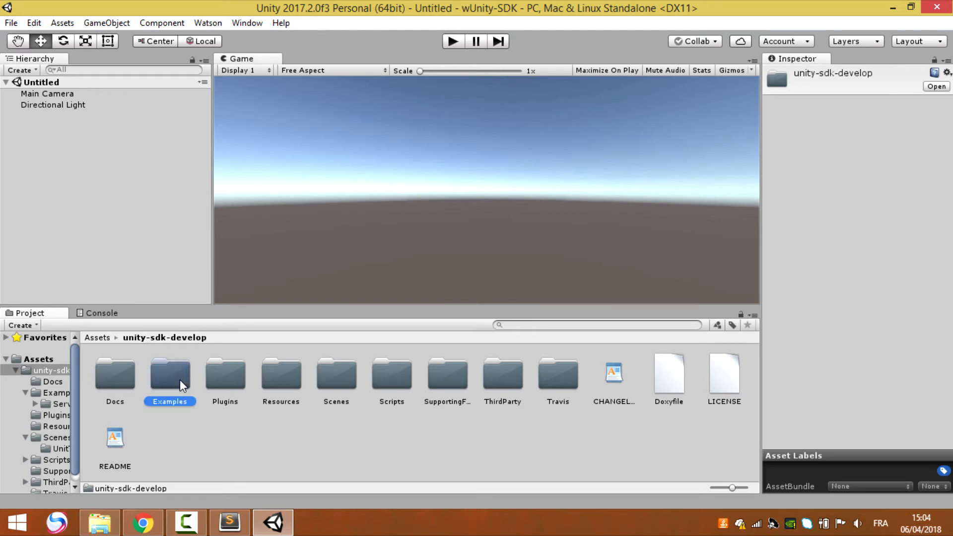
double_click(170, 373)
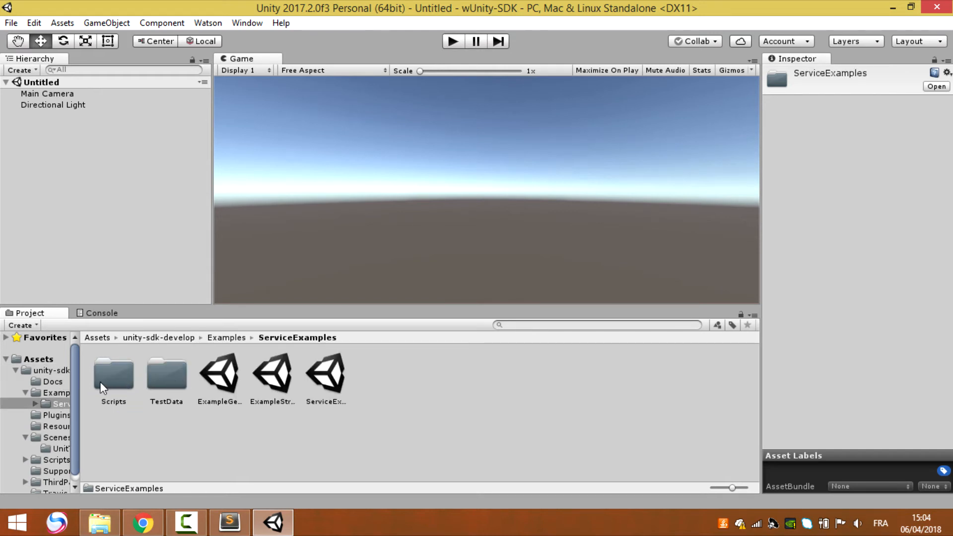
left_click(273, 374)
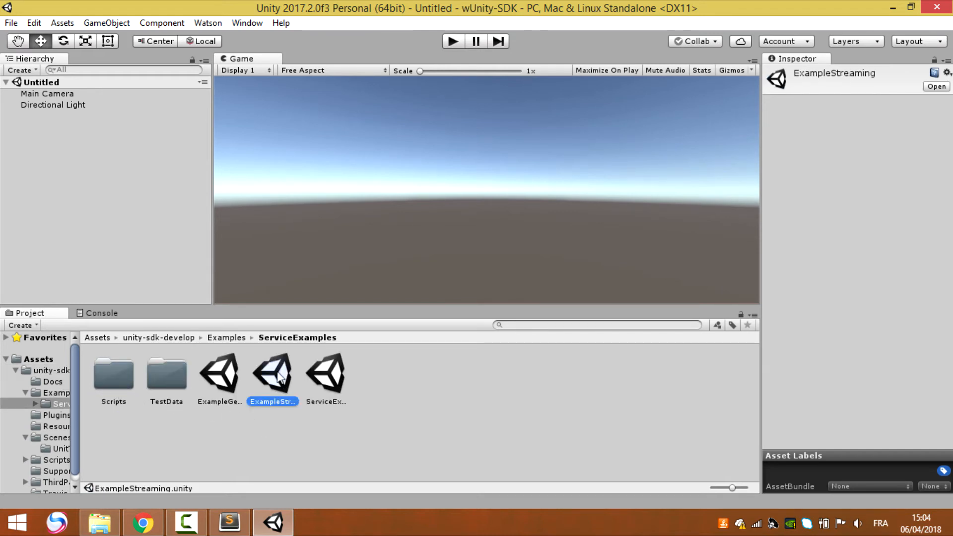
double_click(273, 373)
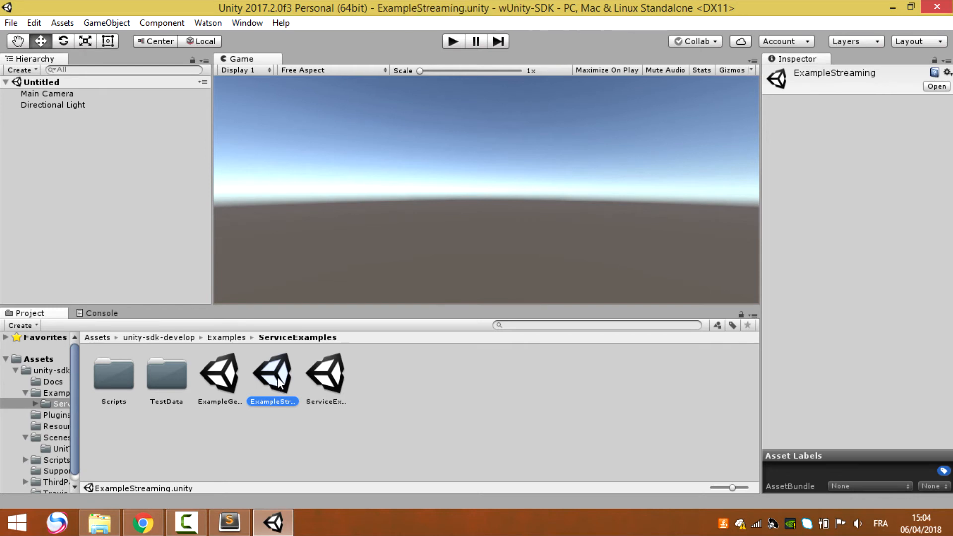
double_click(273, 374)
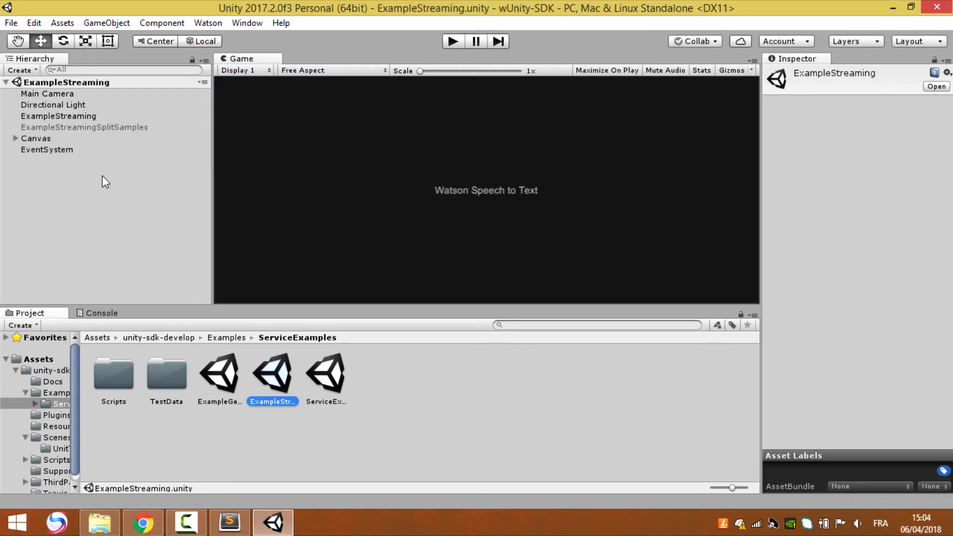
mouse_move(52, 140)
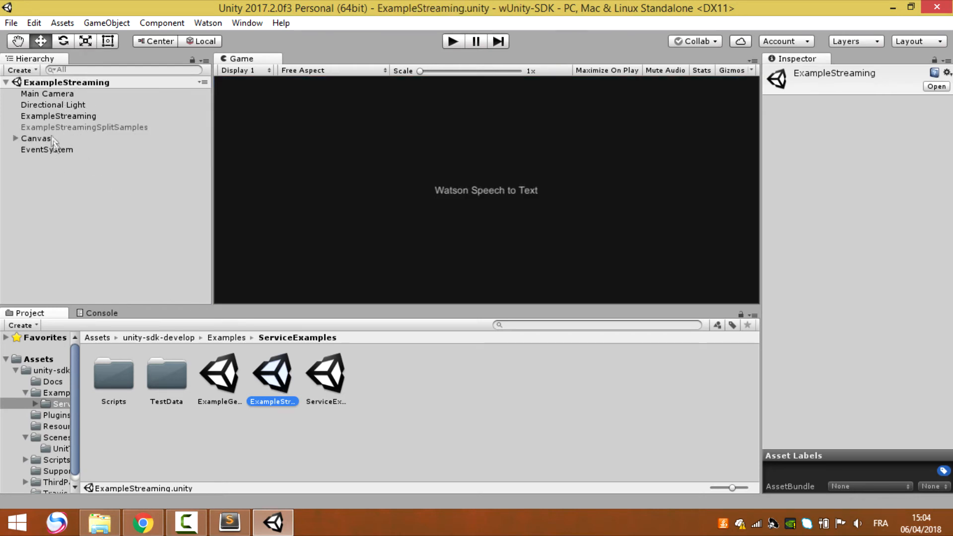
left_click(59, 117)
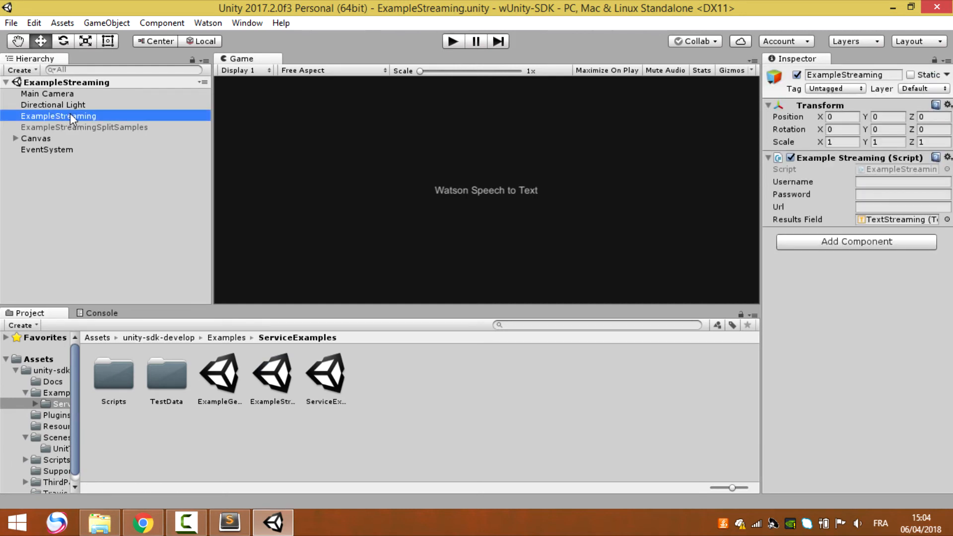
mouse_move(95, 119)
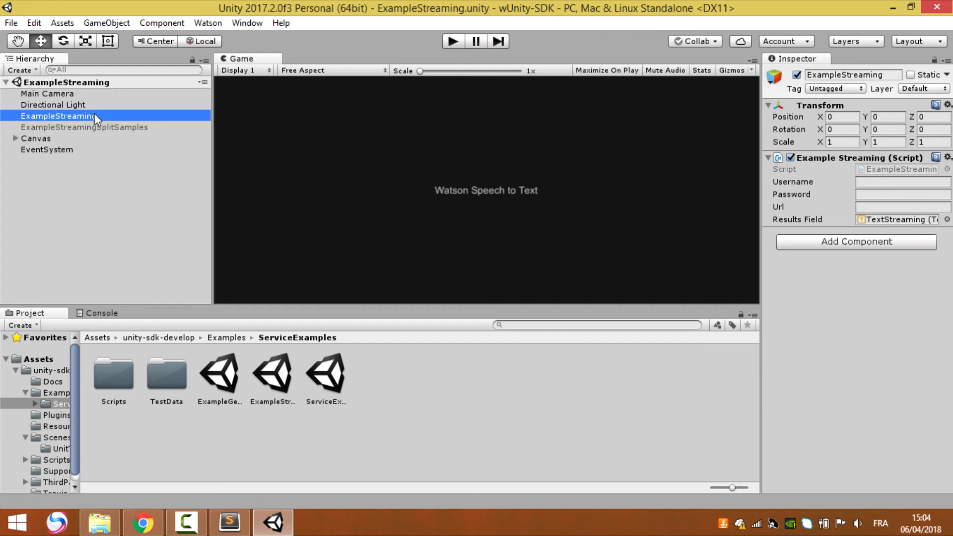
Check the Example Streaming script's empty Username and Url fields, then switch to Sublime Text
left_click(769, 157)
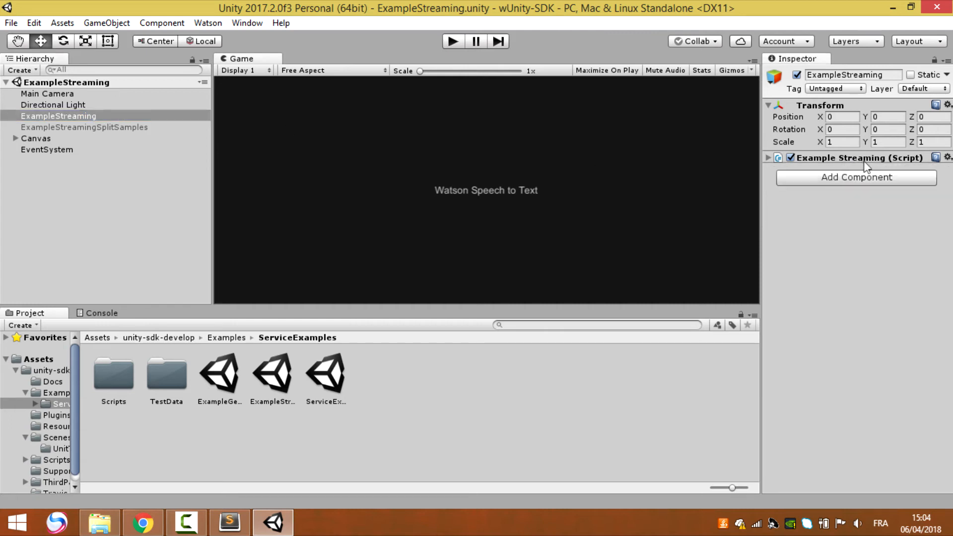
left_click(769, 157)
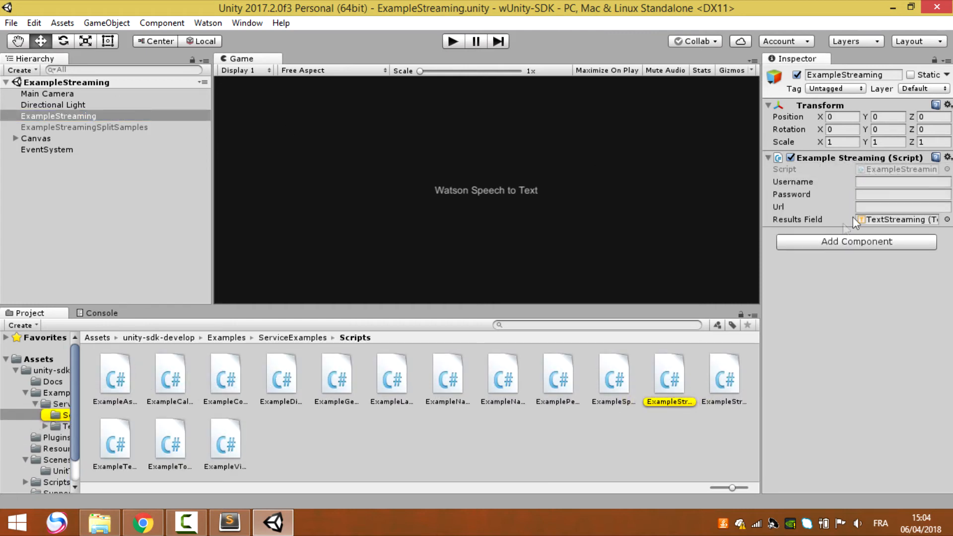
left_click(902, 181)
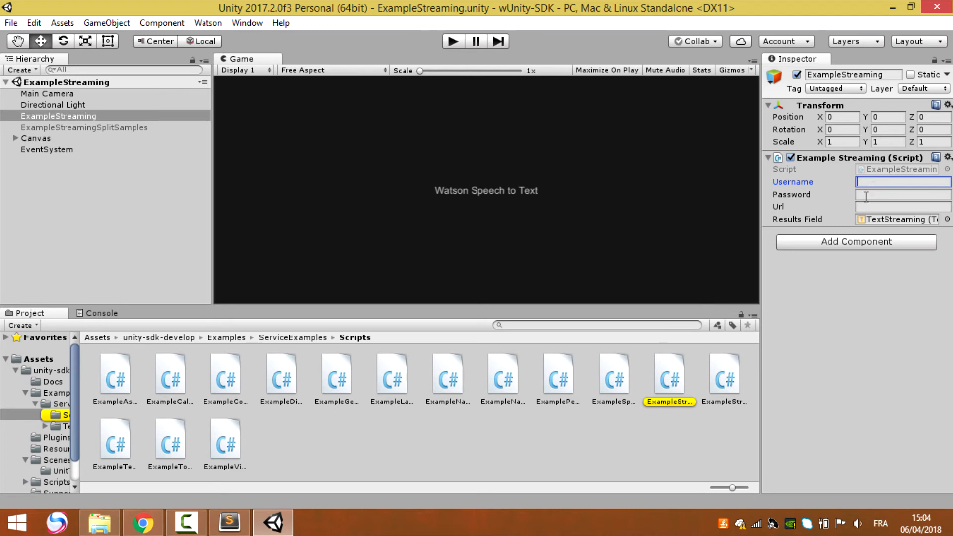
left_click(903, 207)
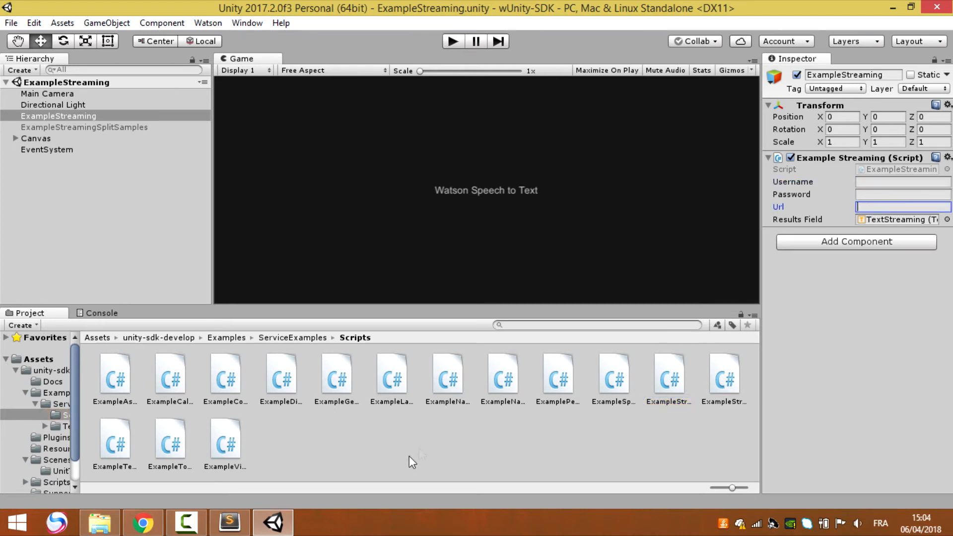
left_click(230, 522)
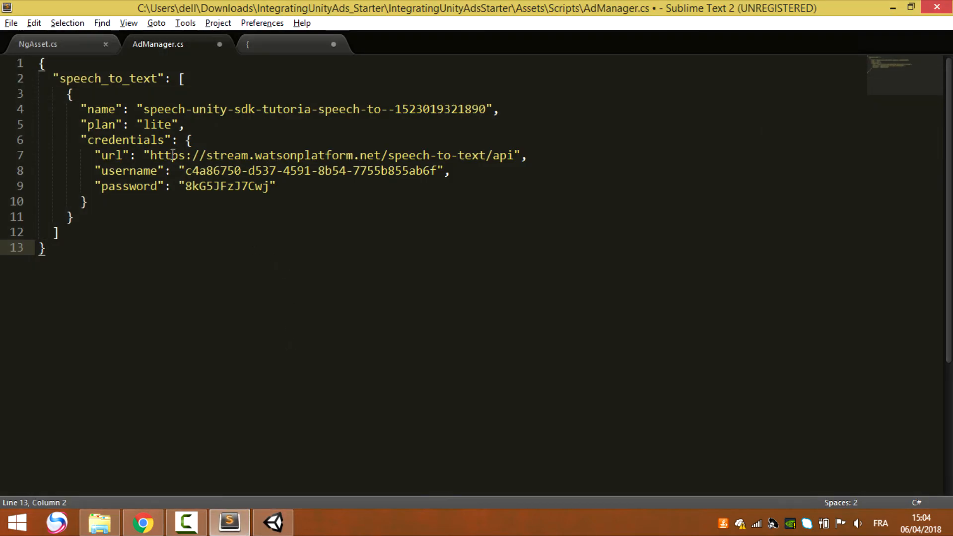
Copy the Speech to Text url from Sublime Text into the script's field
left_click(144, 155)
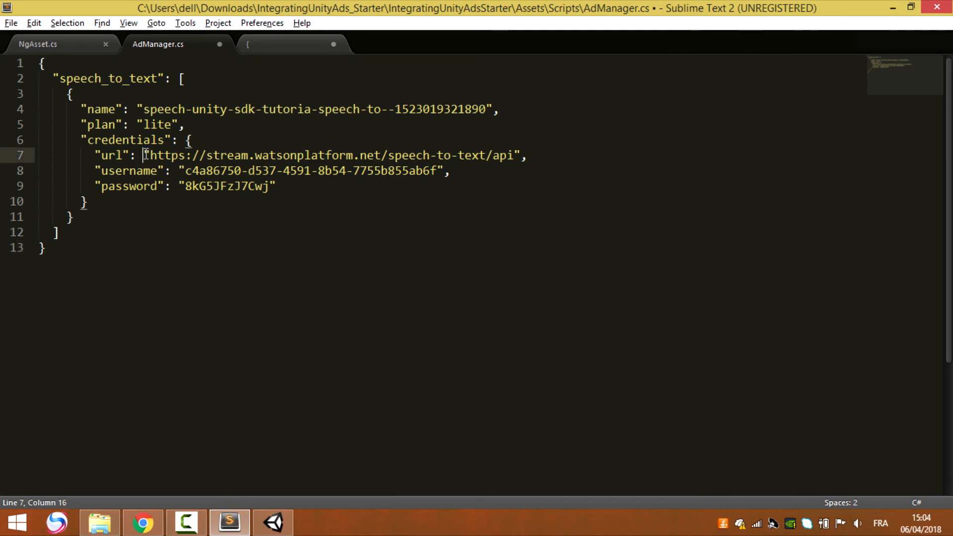
left_click_drag(144, 155, 248, 155)
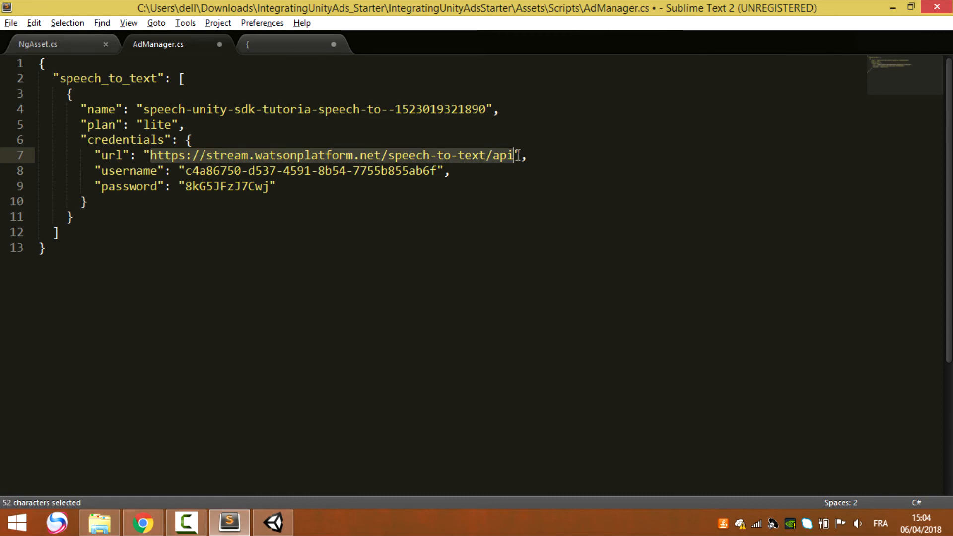
key("ctrl+c")
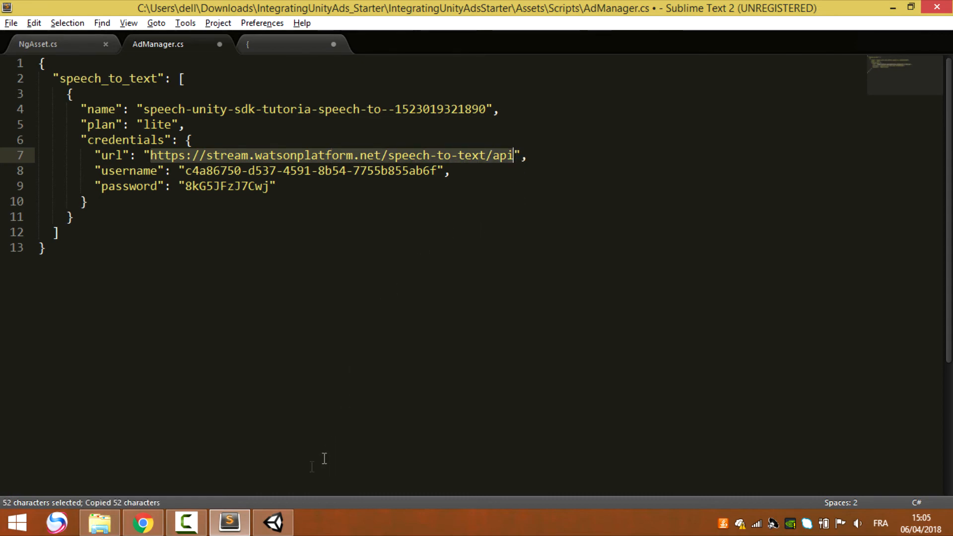
left_click(273, 522)
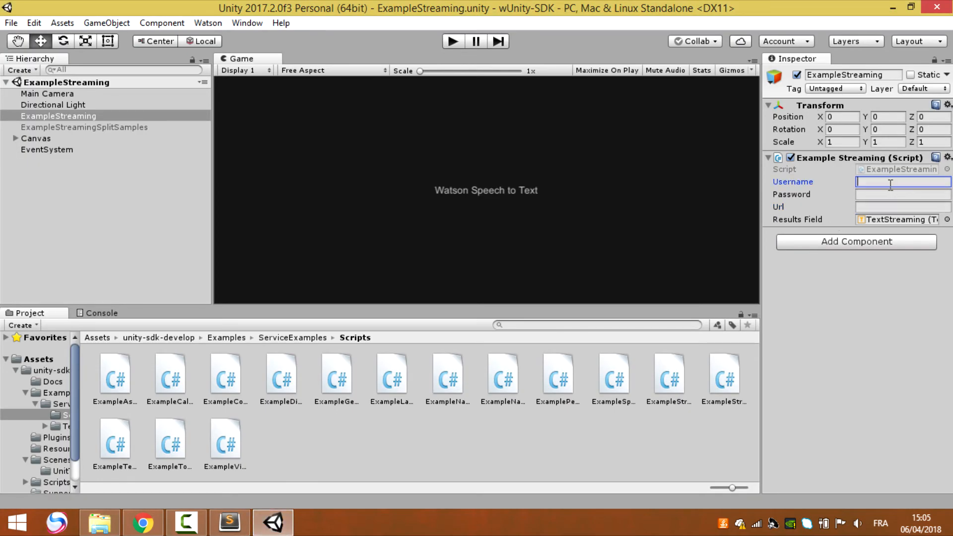
type("net/speech-to-text/api")
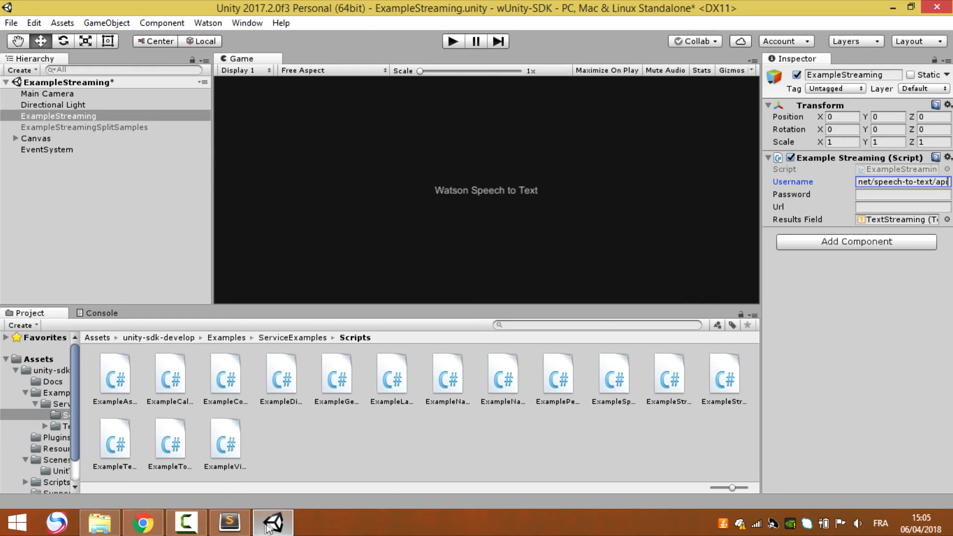
Copy the username into the script, fixing the url mistakenly entered in Username
left_click(228, 522)
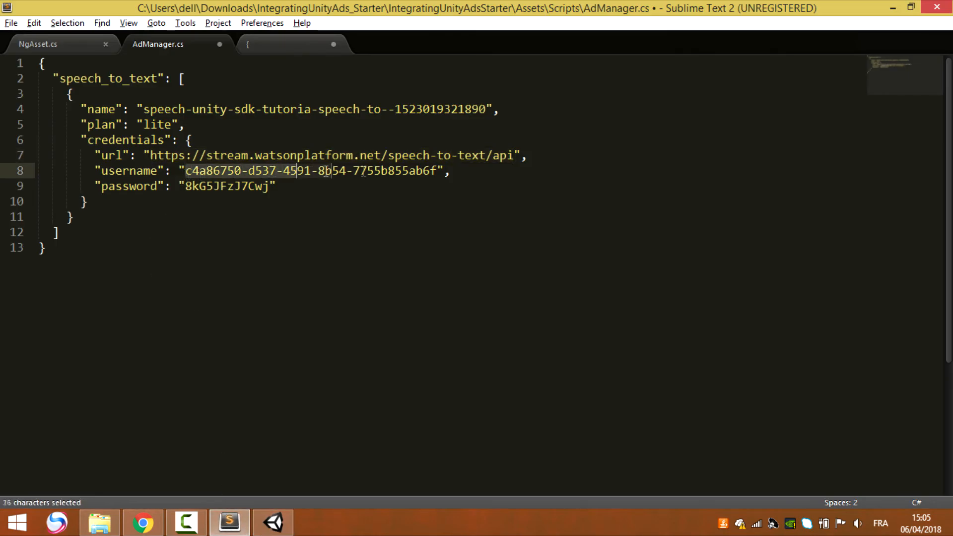
key("ctrl+c")
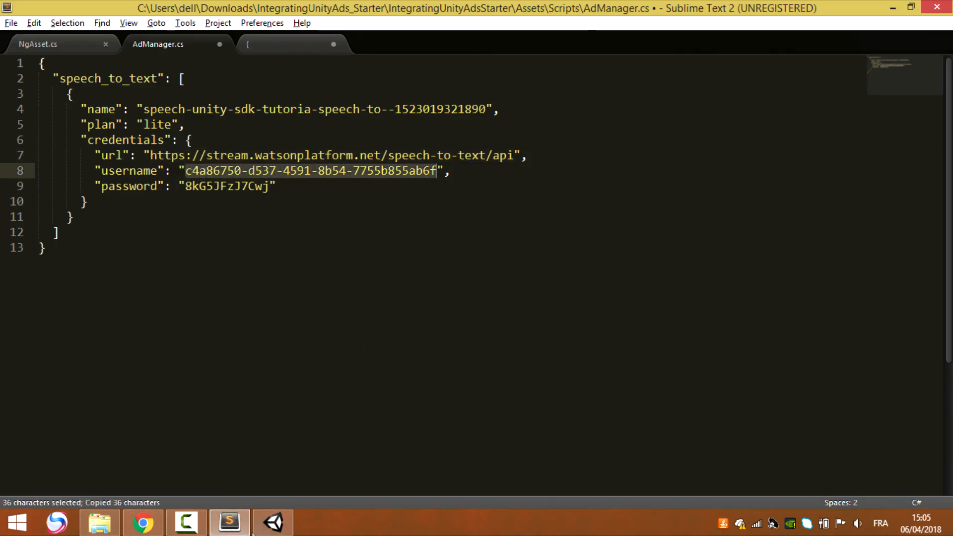
left_click(273, 522)
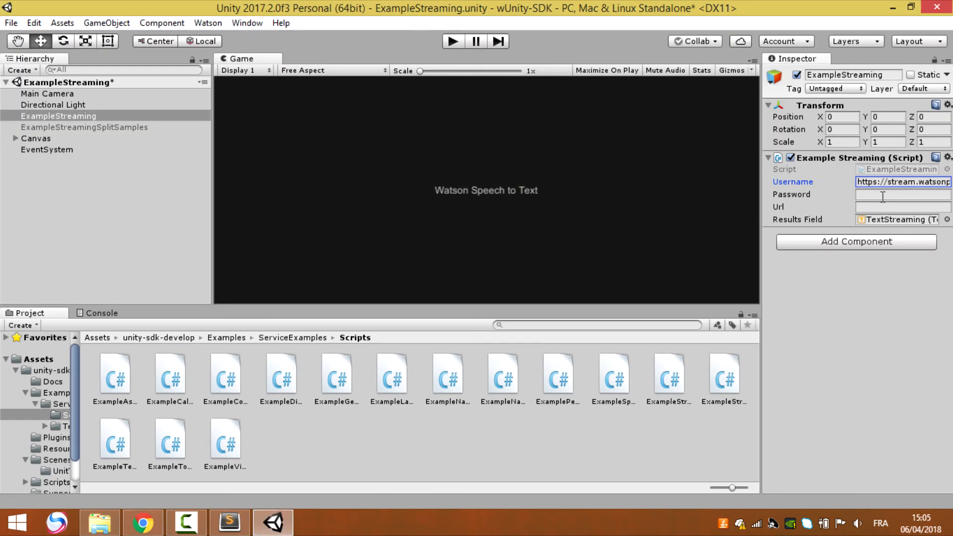
left_click(904, 207)
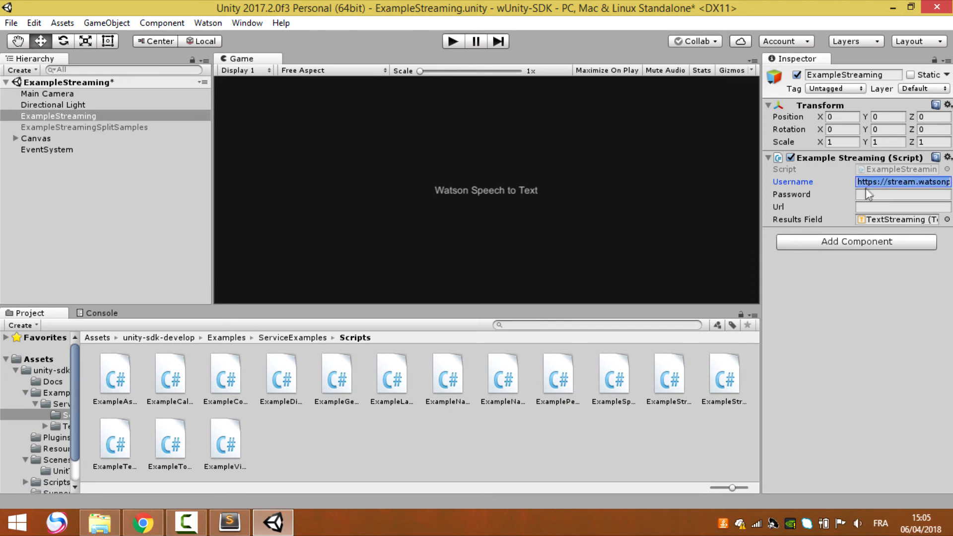
left_click(903, 206)
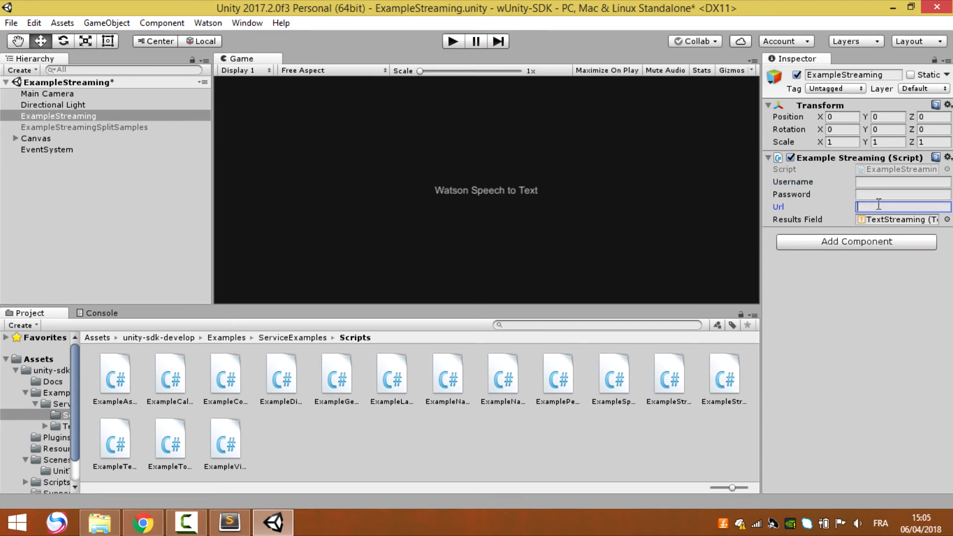
left_click(230, 522)
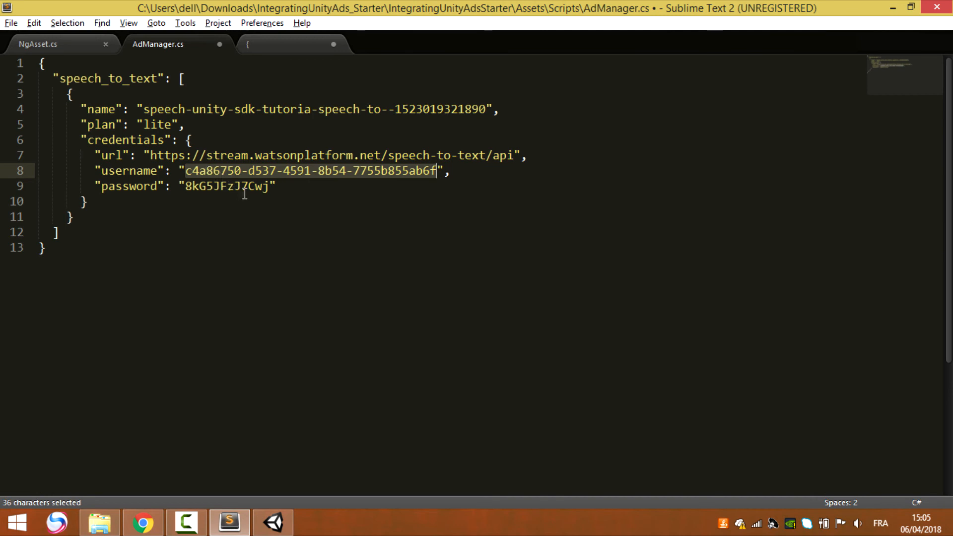
key("ctrl+c")
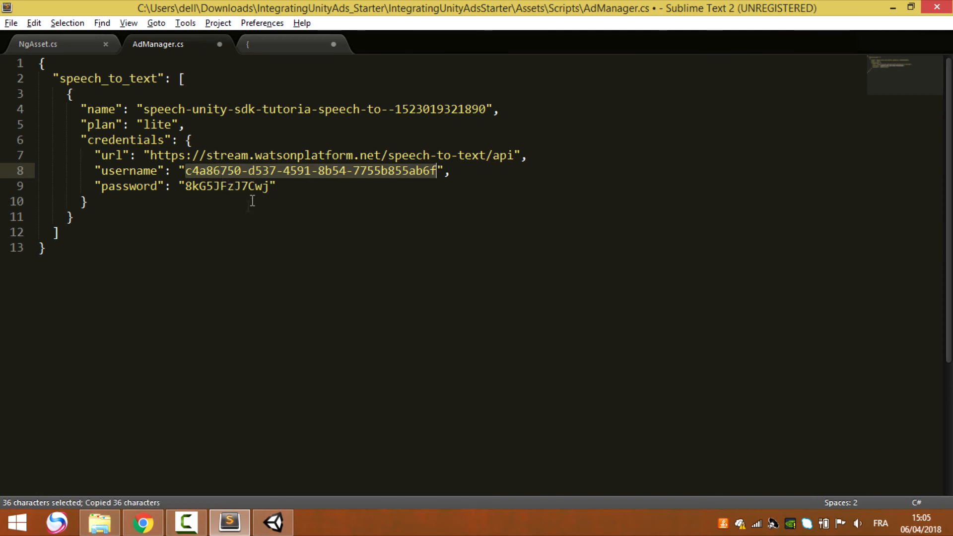
left_click(273, 522)
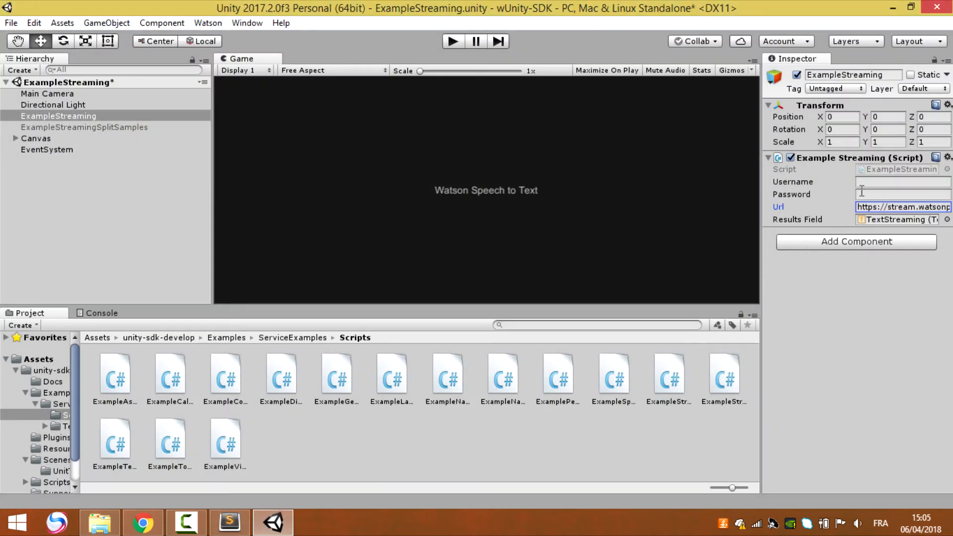
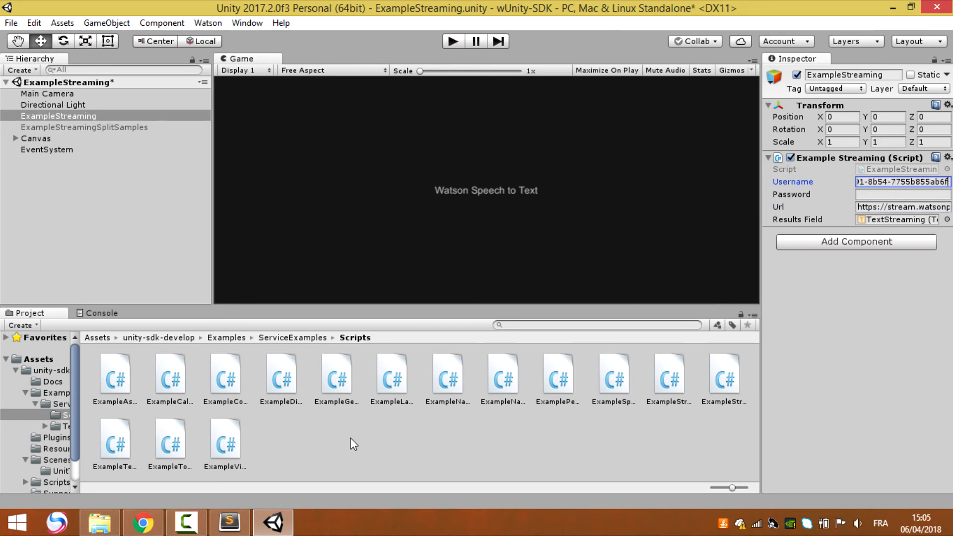
Copy the password from Sublime Text into the script's Password field
left_click(228, 522)
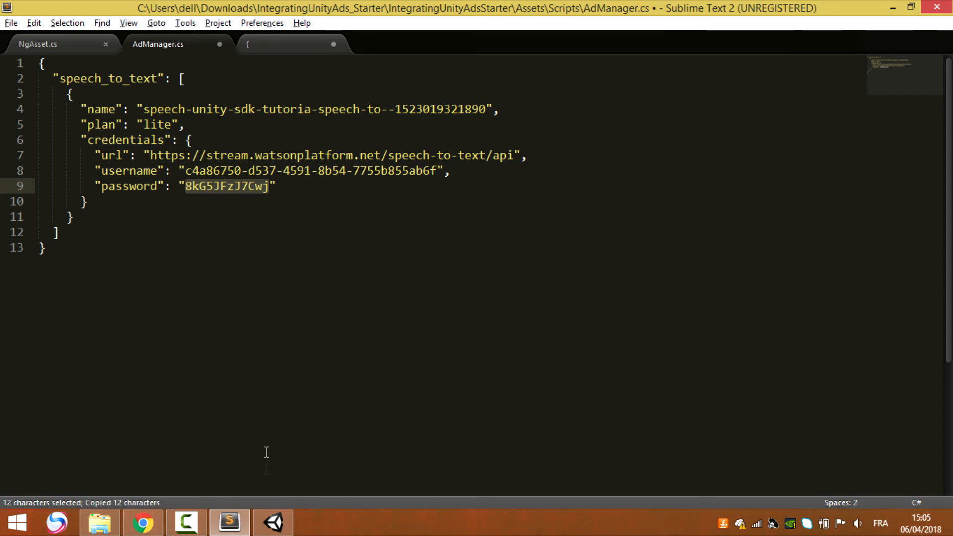
left_click(273, 522)
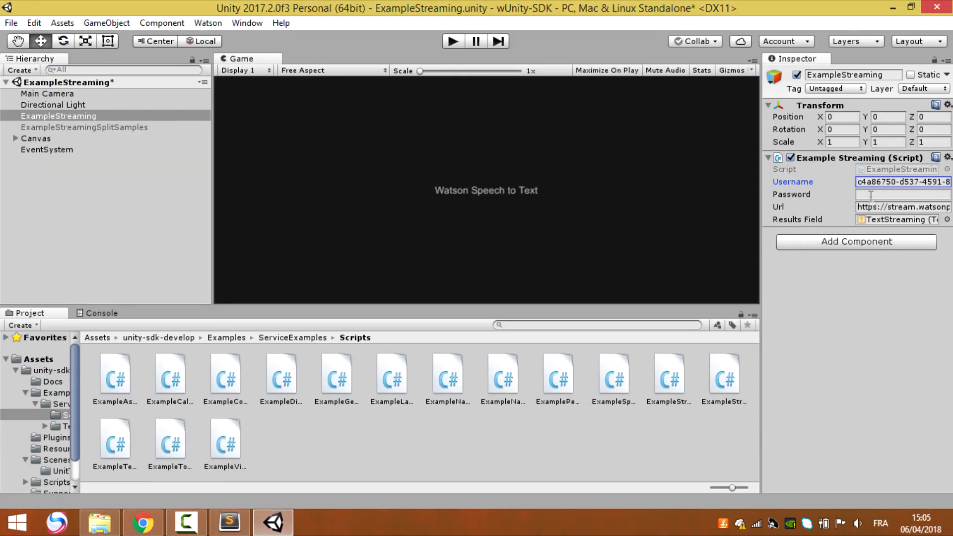
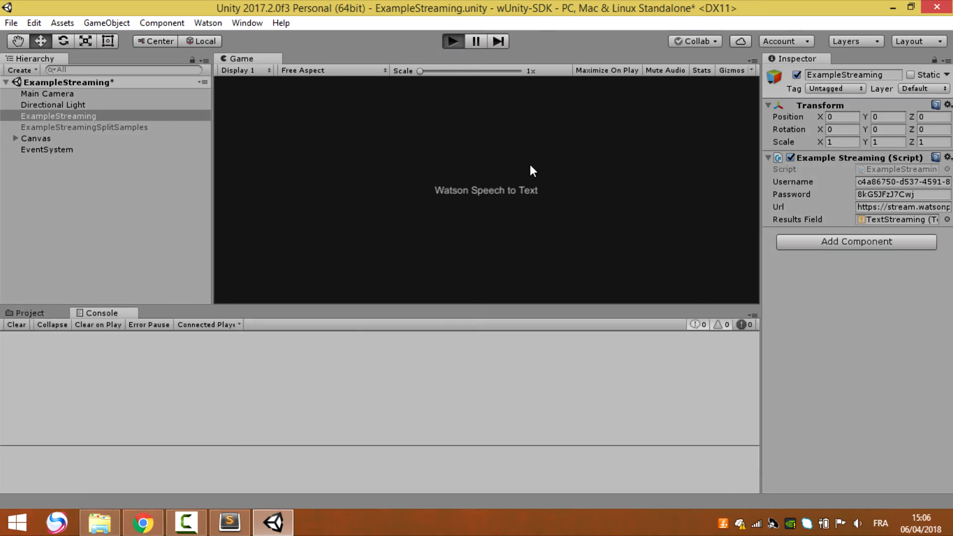
Press Play to run ExampleStreaming and watch the Console for socket and microphone logs
left_click(453, 40)
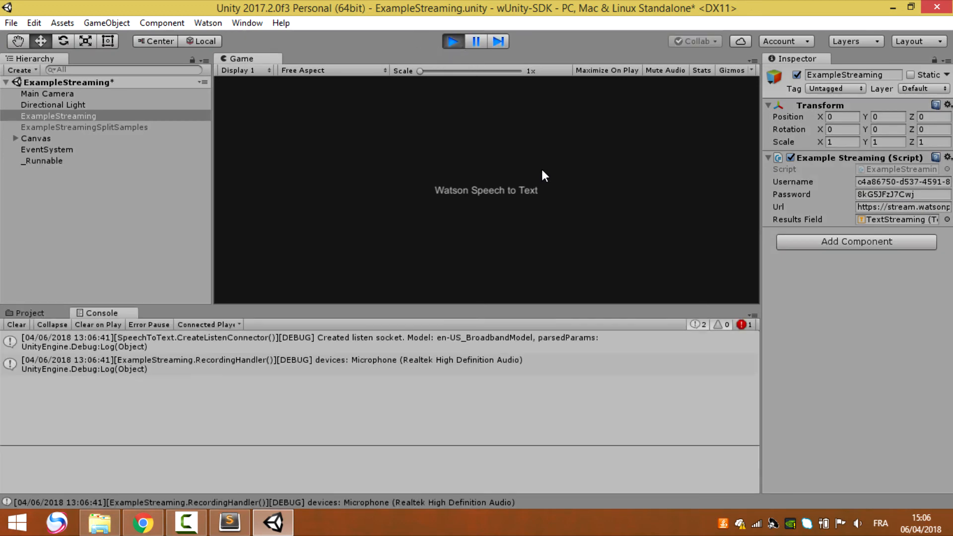